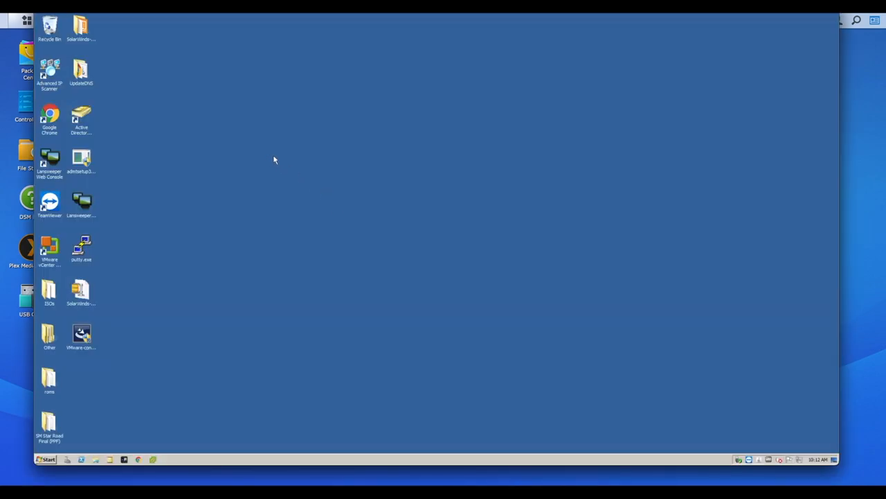
mouse_move(269, 119)
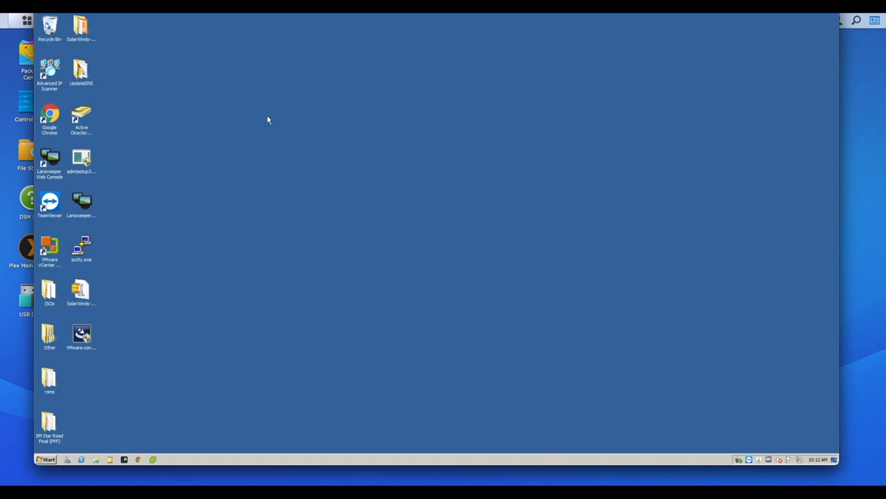
mouse_move(220, 205)
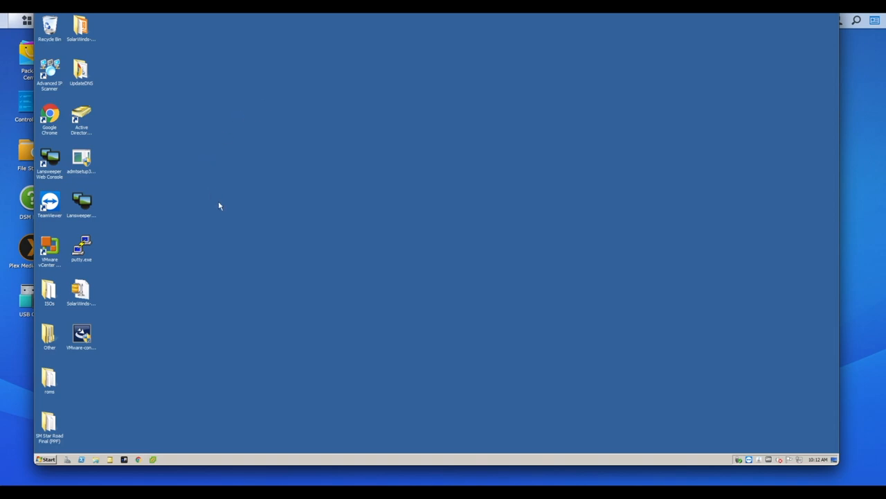
mouse_move(219, 330)
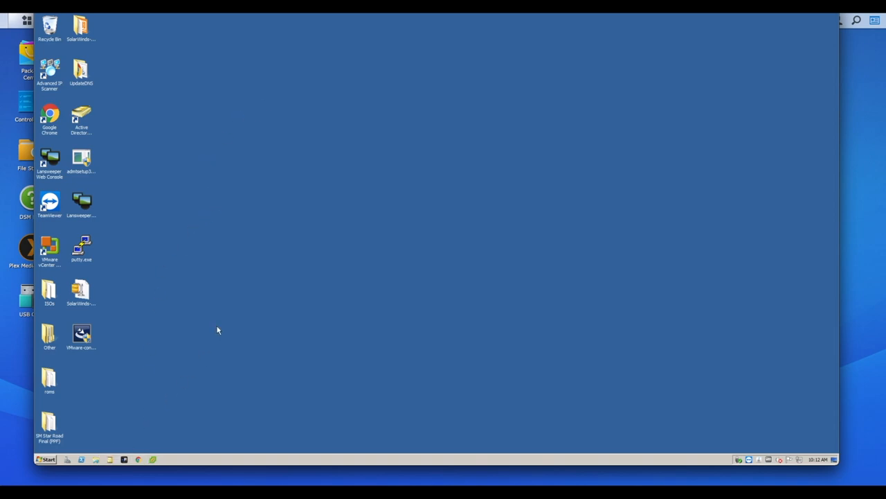
Launch Active Directory Users and Computers from the Windows Server desktop shortcut
double_click(81, 114)
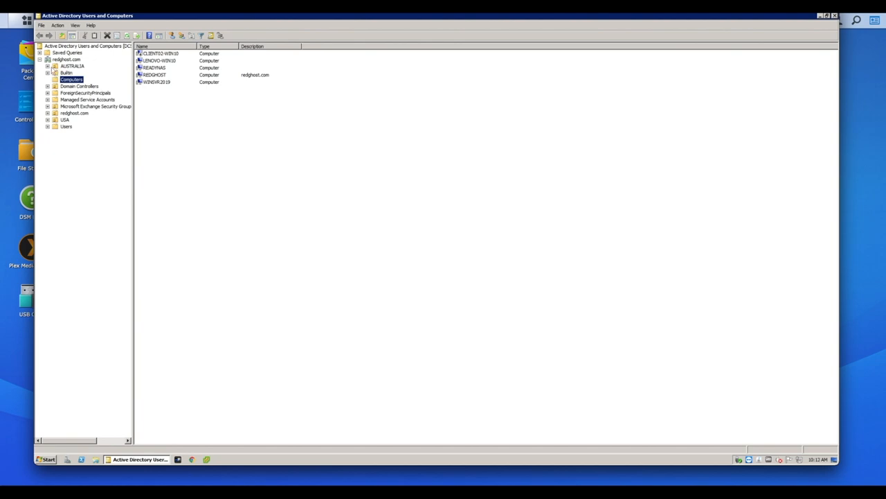
Browse the AUSTRALIA unit's Users and Computers folders, then show redghost.com's built-in Users container
left_click(49, 69)
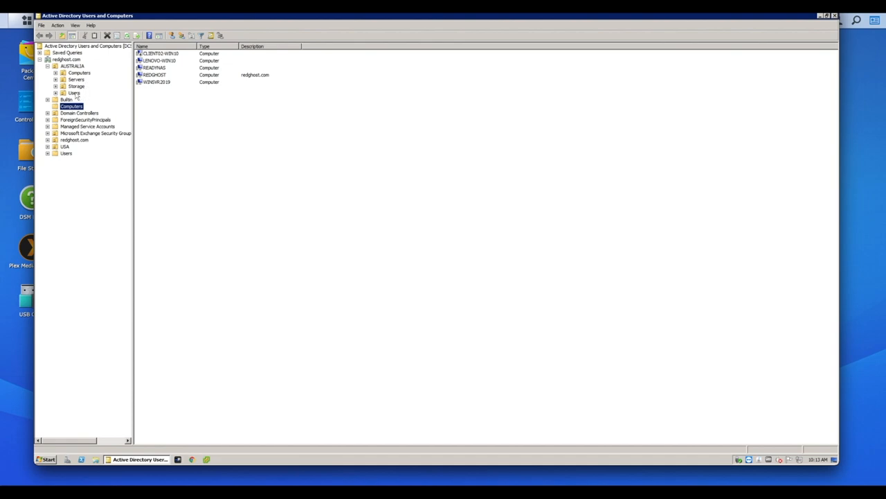
left_click(66, 94)
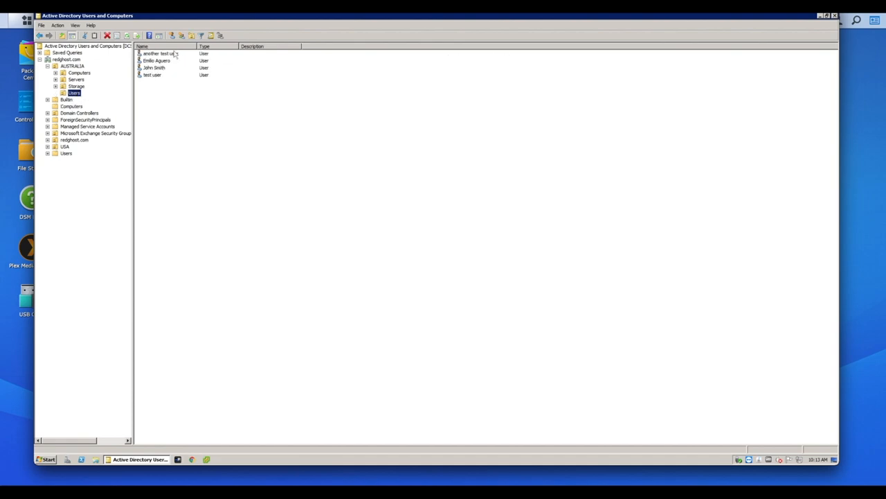
left_click(80, 75)
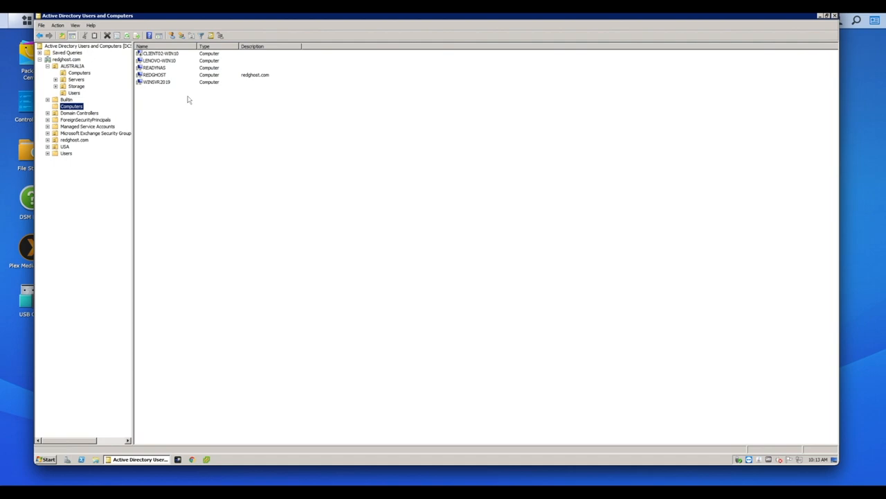
mouse_move(162, 102)
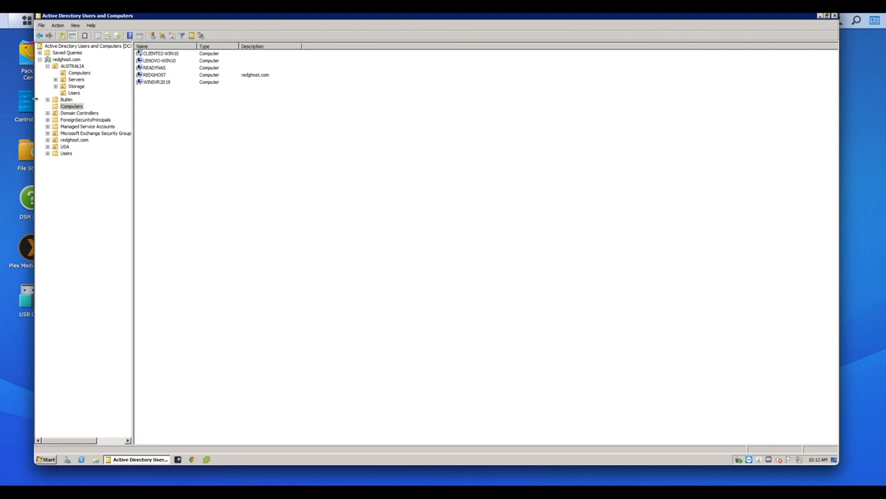
mouse_move(241, 141)
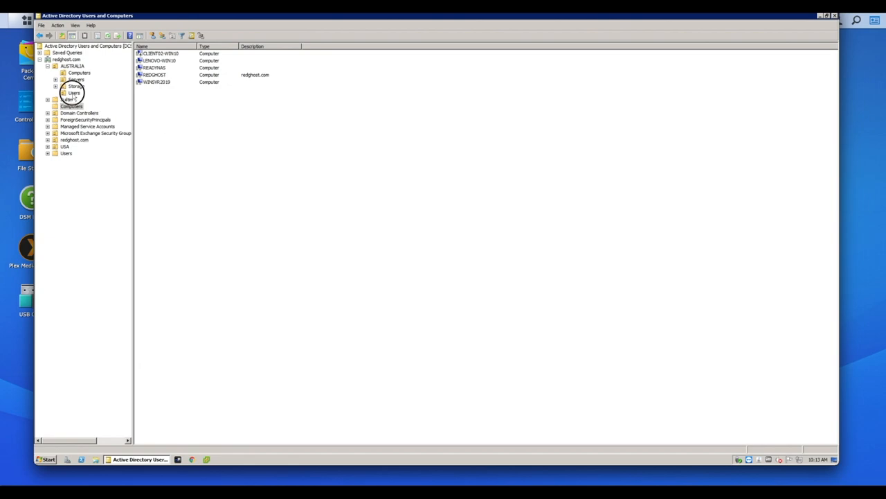
left_click(74, 93)
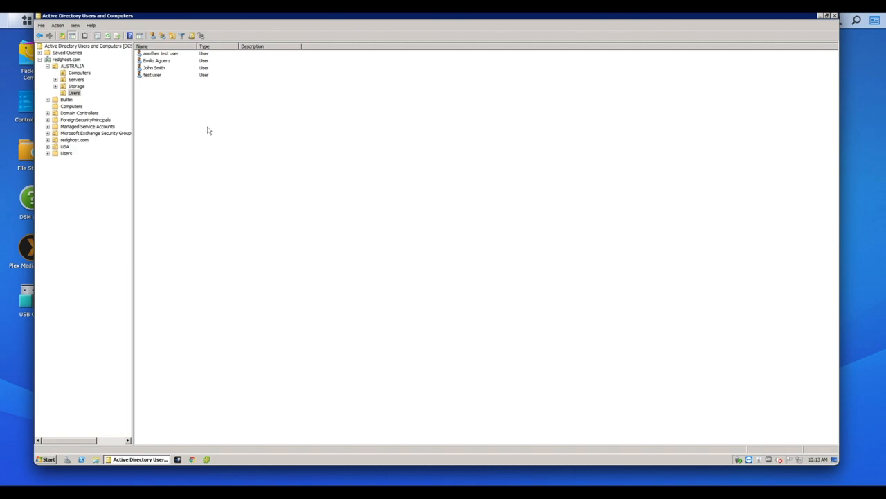
mouse_move(194, 127)
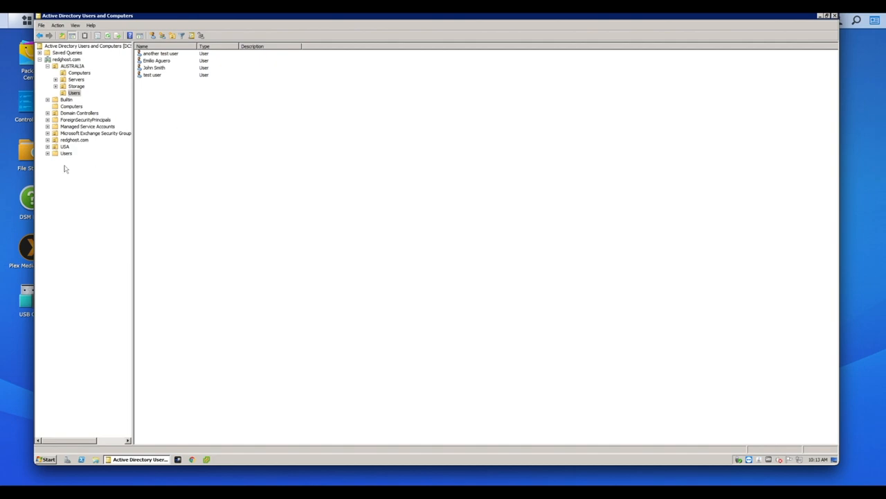
left_click(66, 153)
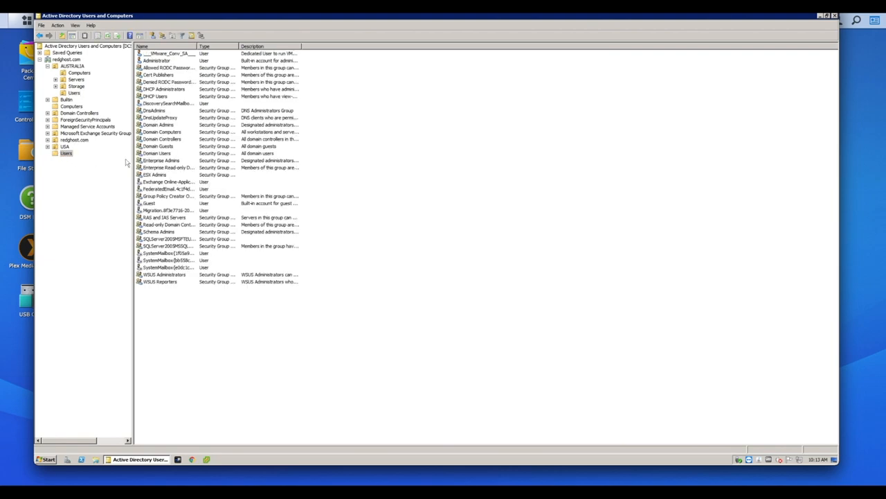
left_click(159, 125)
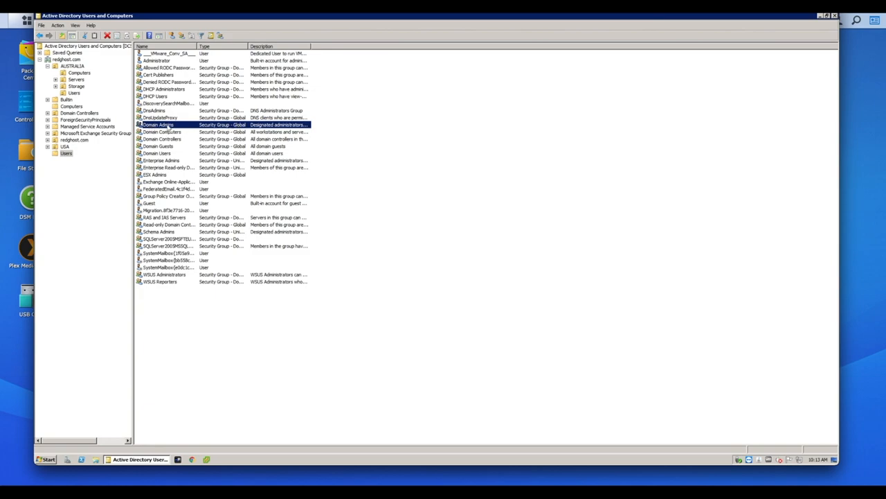
double_click(158, 125)
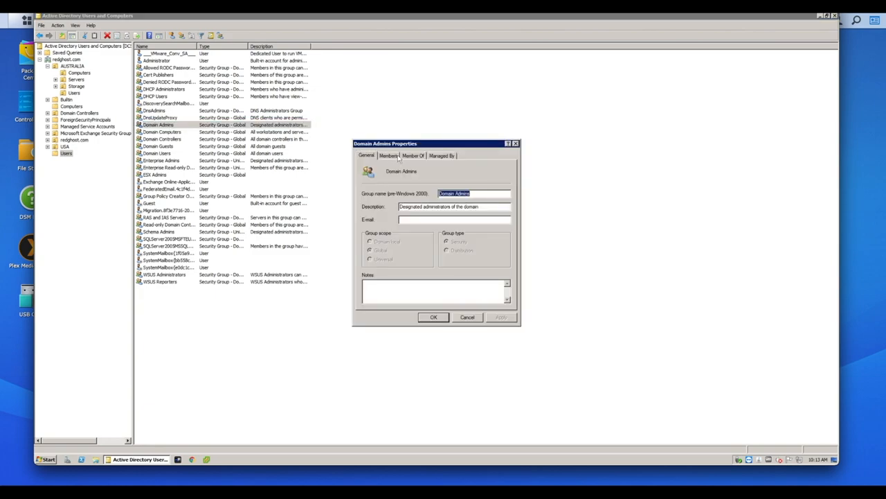
left_click(388, 155)
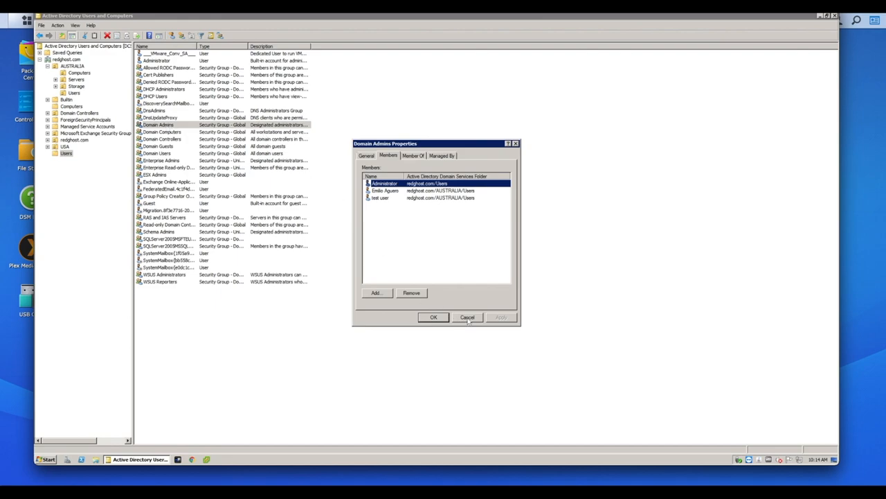
left_click(468, 318)
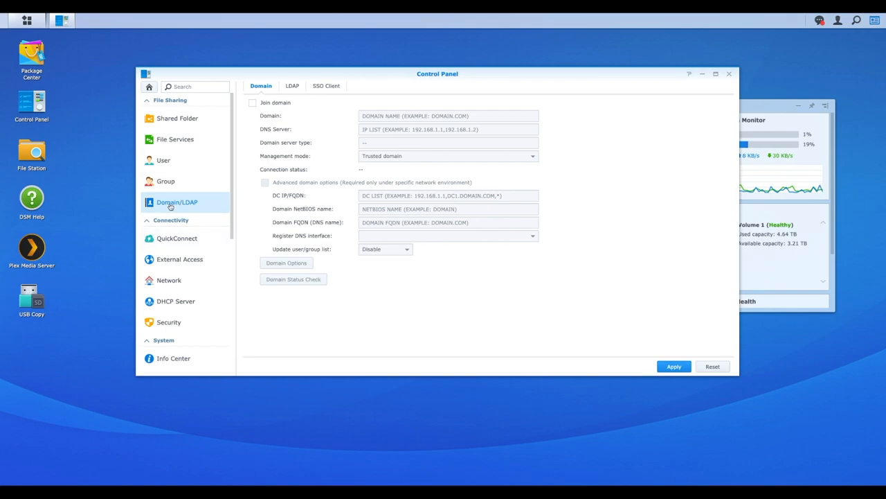
left_click(291, 86)
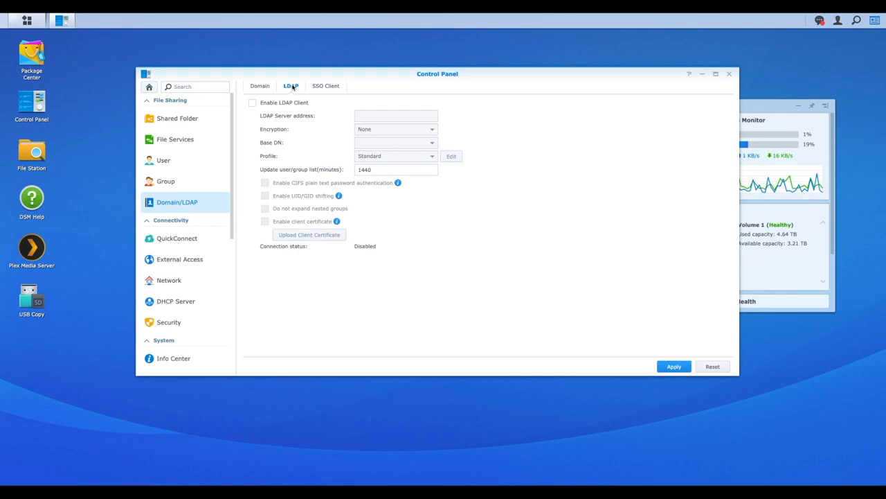
left_click(260, 85)
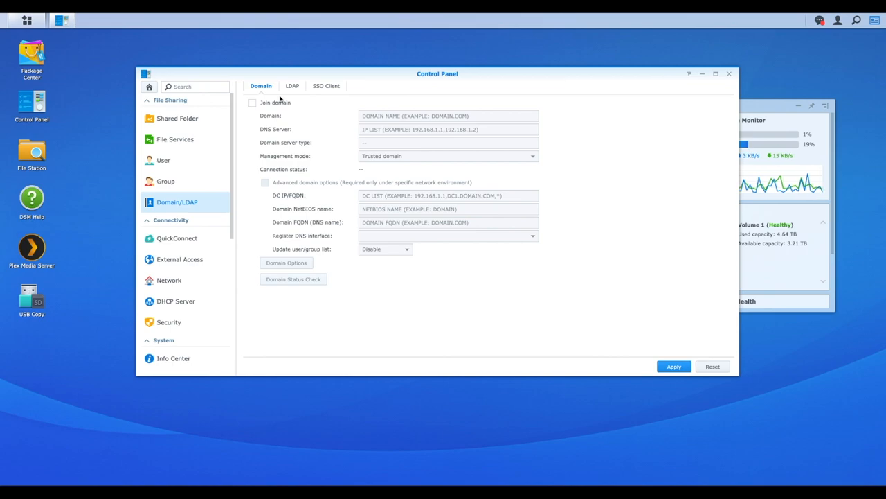
mouse_move(259, 158)
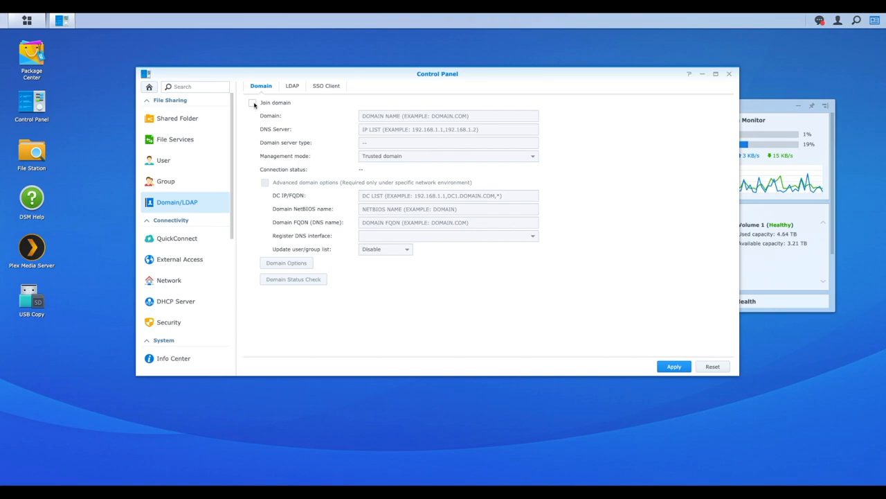
Enable domain joining and enter REDGHOST.COM as the domain name
left_click(252, 103)
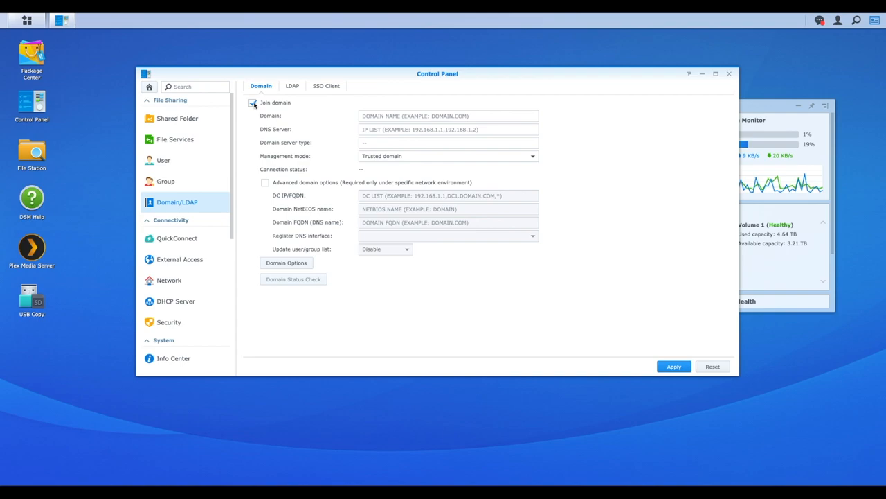
left_click(446, 116)
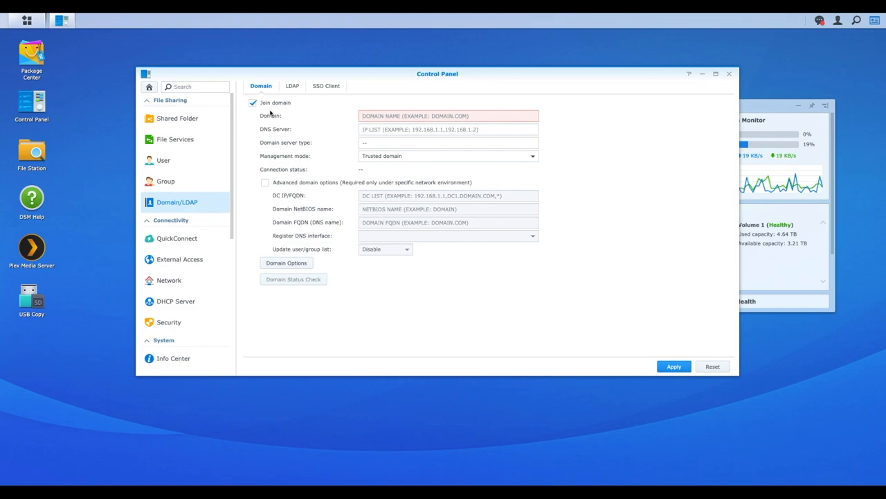
type("REDGHOST.COM")
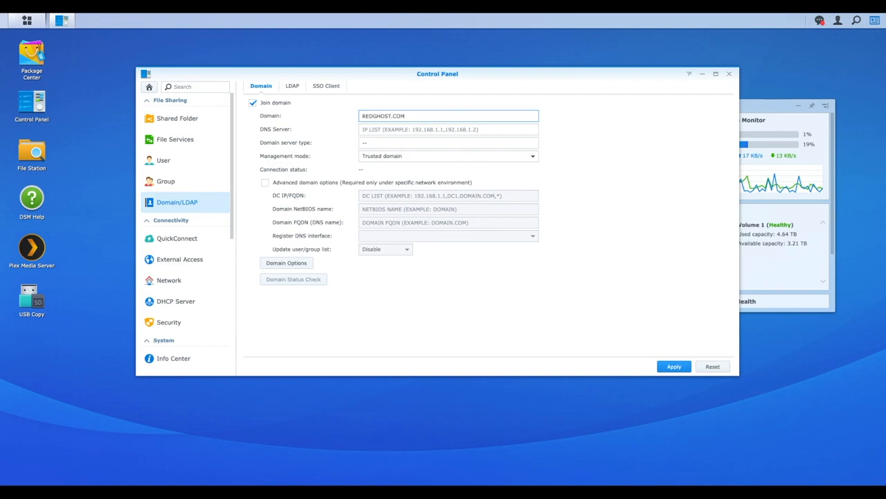
mouse_move(232, 61)
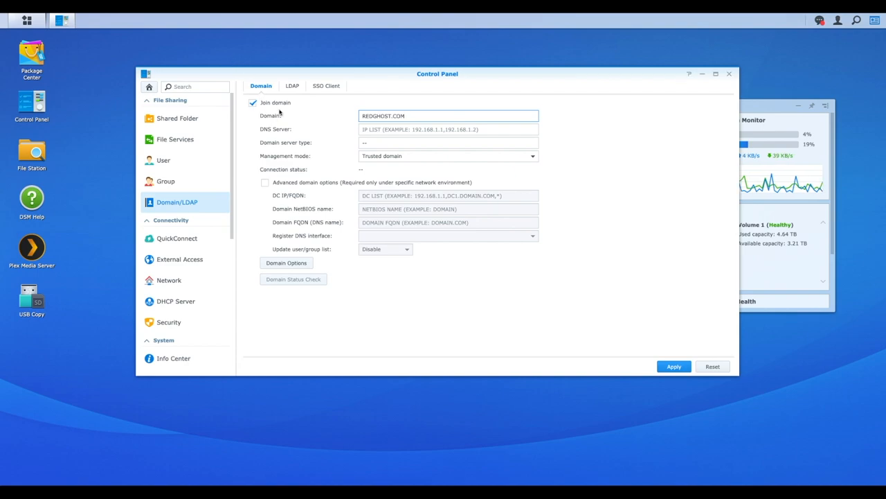
mouse_move(261, 130)
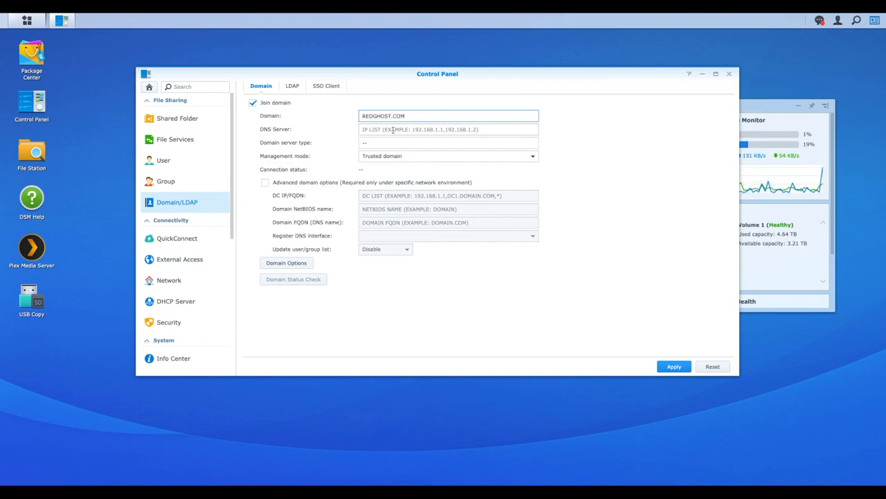
Enter DNS server 172.16.1.20 and keep Trusted domain as the management mode
type("1")
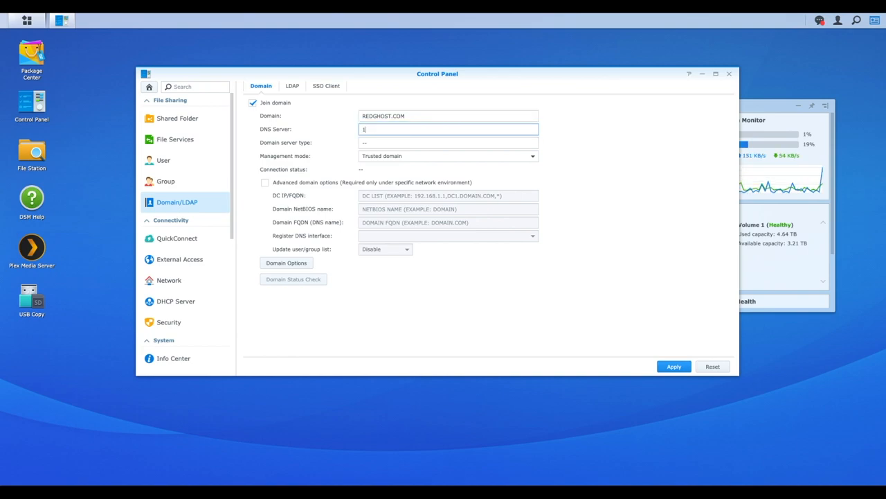
type("72.16.1.30")
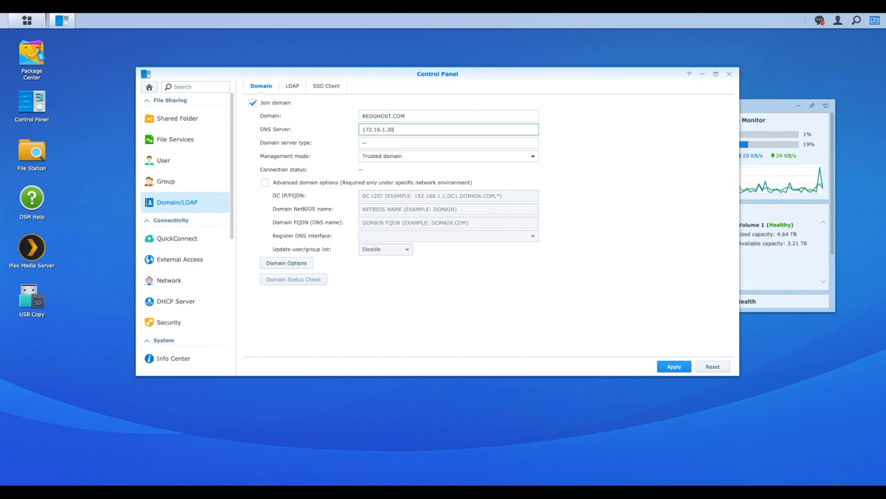
mouse_move(263, 143)
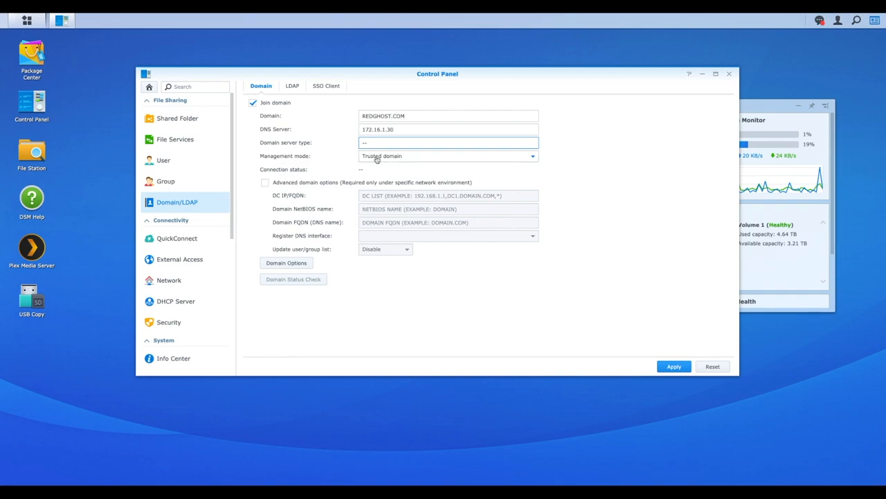
left_click(449, 155)
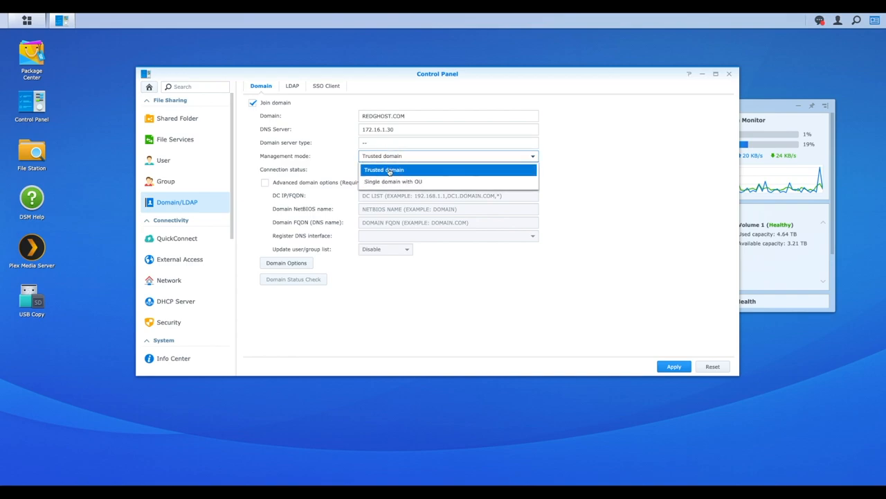
left_click(384, 169)
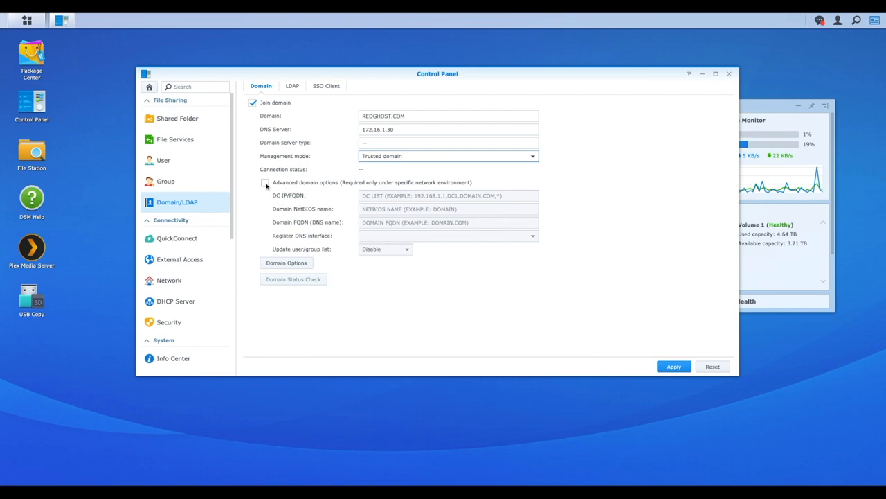
Enable advanced domain options with DC IP 172.16.1.20, NetBIOS REDGHOST and FQDN REDGHOST.COM
left_click(265, 183)
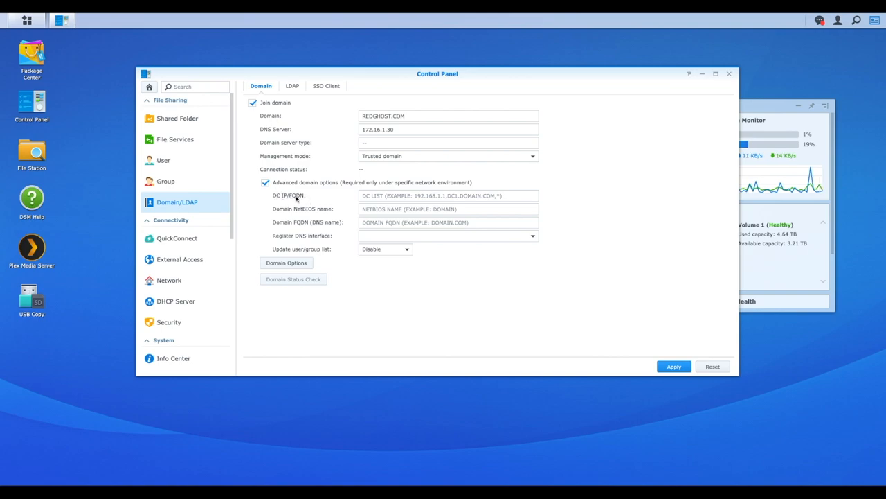
mouse_move(460, 183)
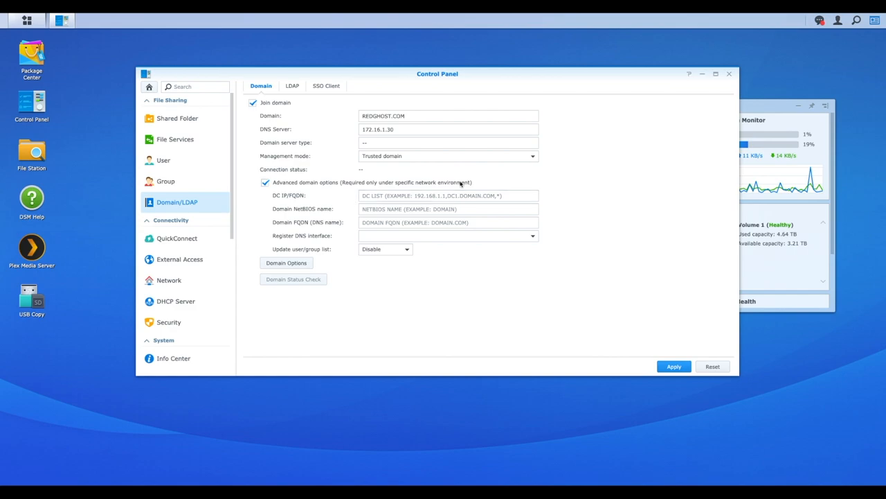
mouse_move(352, 202)
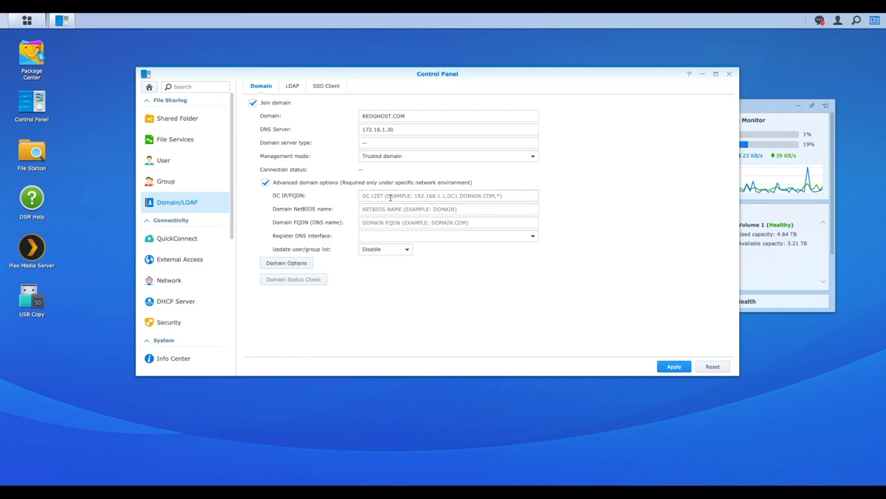
type("172.16.1.30")
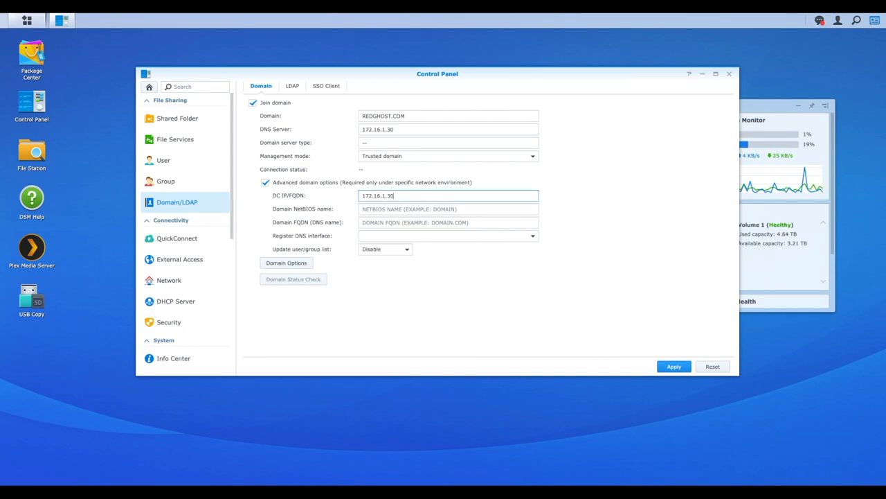
left_click(391, 131)
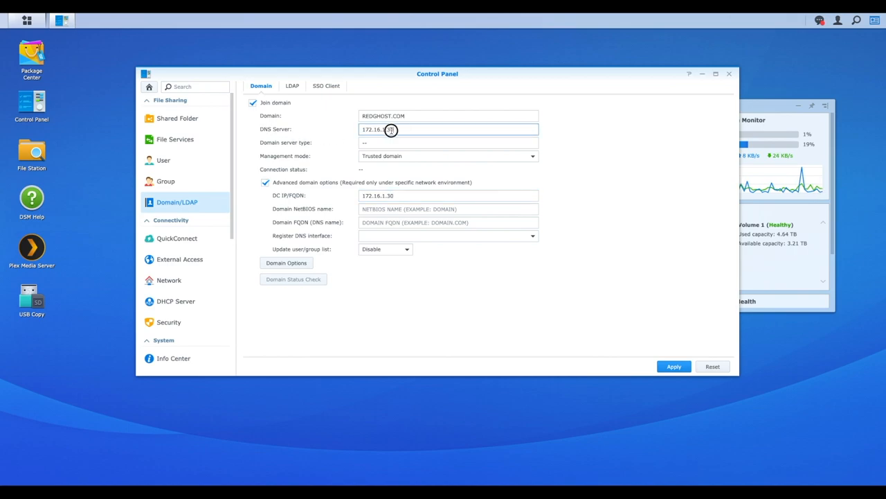
triple_click(385, 130)
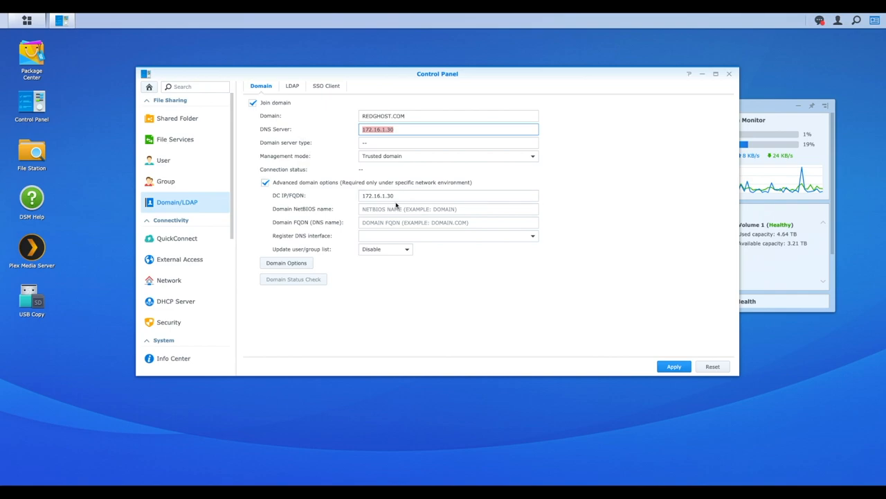
left_click(447, 195)
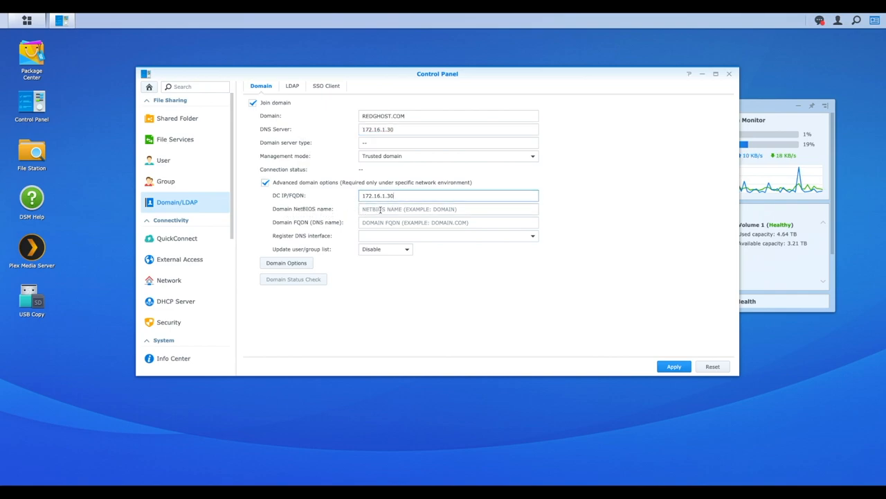
type("REDGHOST")
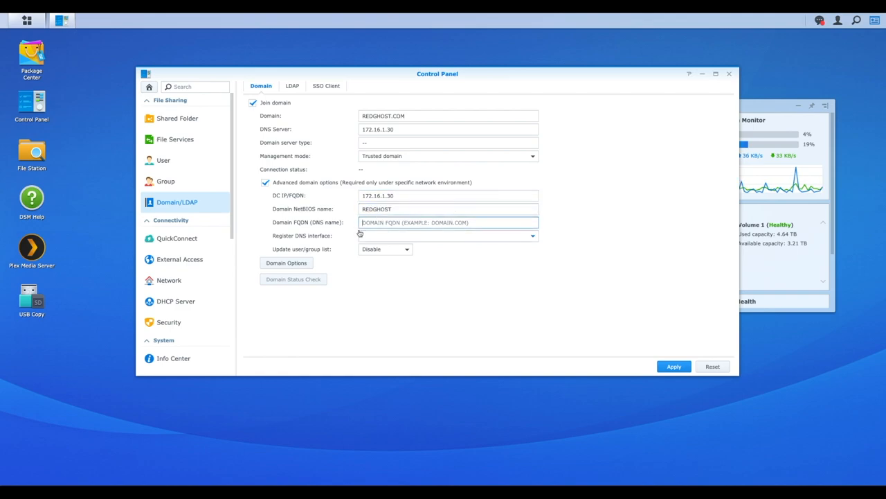
type("REDGHOST.COM")
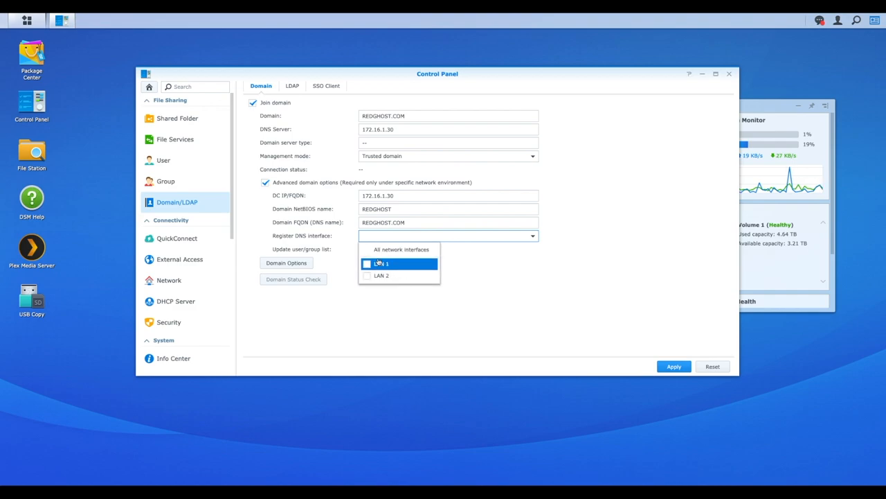
Register DNS on all network interfaces and keep user/group list updates disabled
left_click(401, 250)
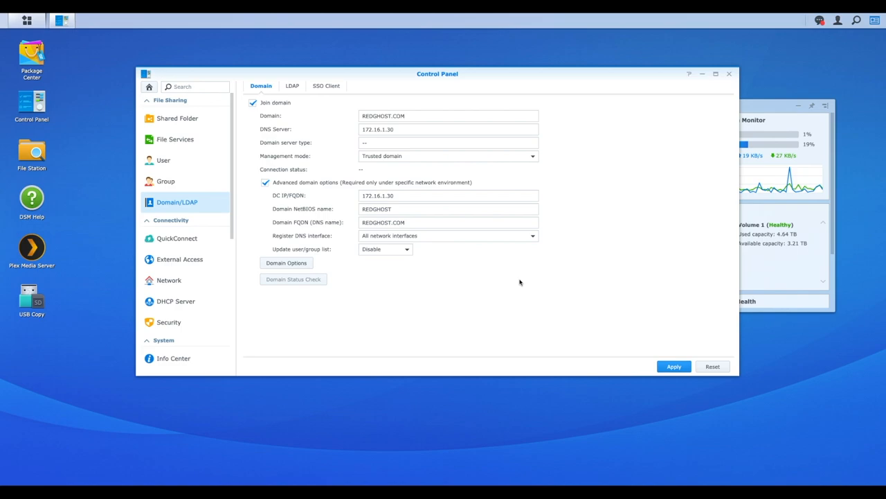
left_click(405, 249)
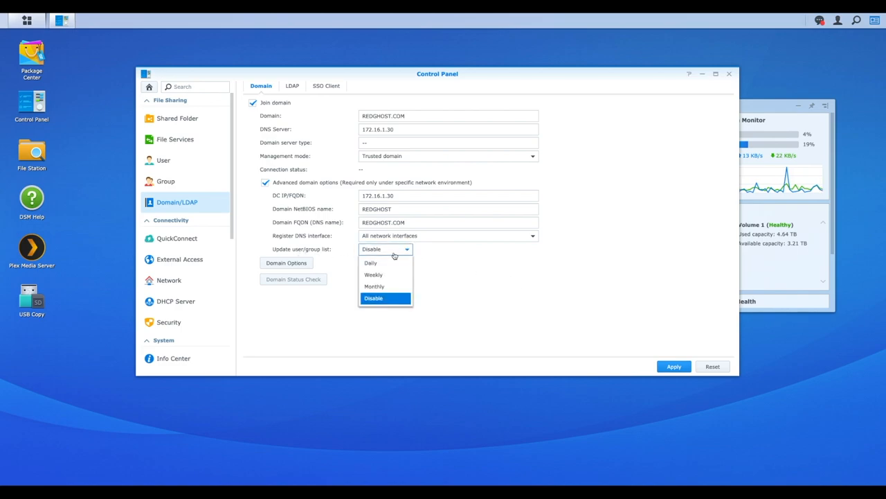
mouse_move(385, 299)
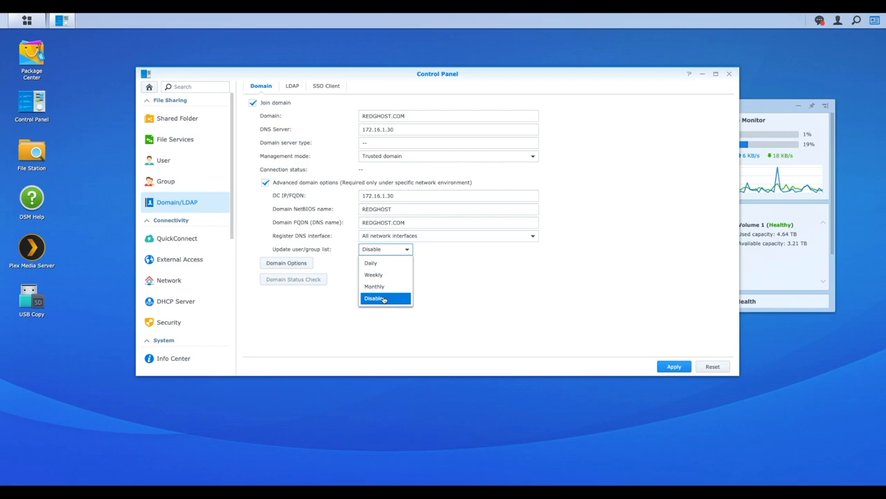
left_click(385, 297)
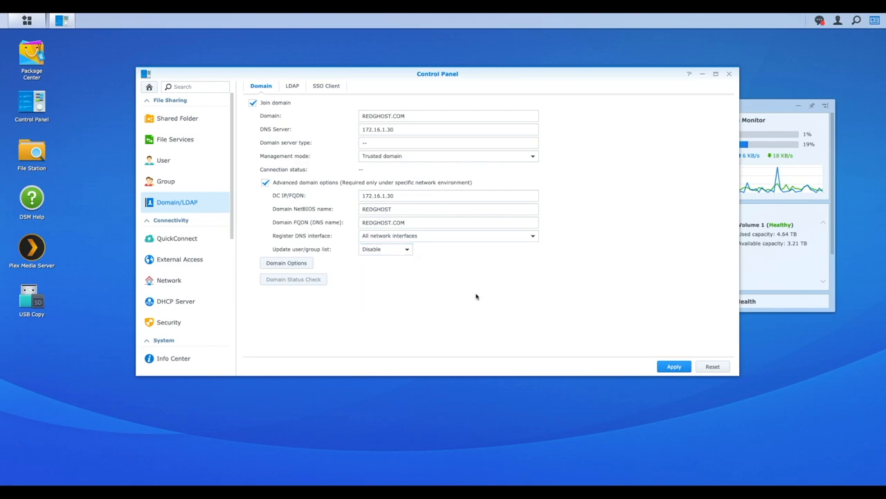
mouse_move(399, 263)
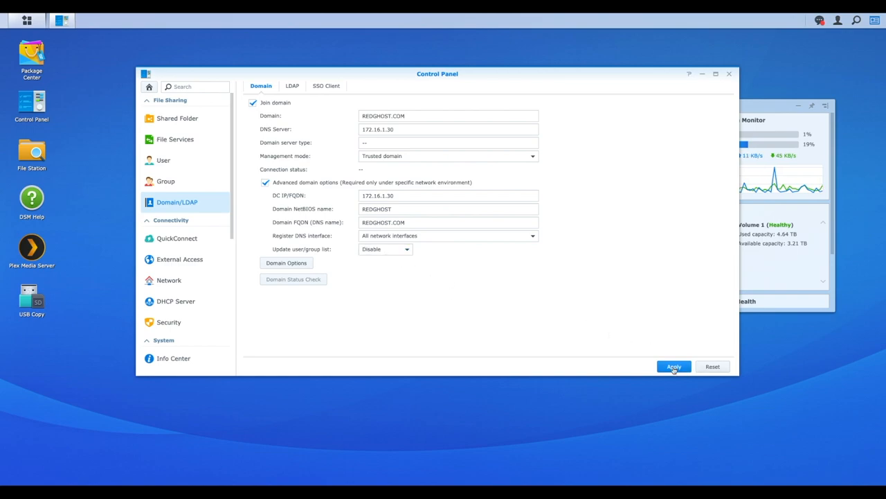
mouse_move(611, 344)
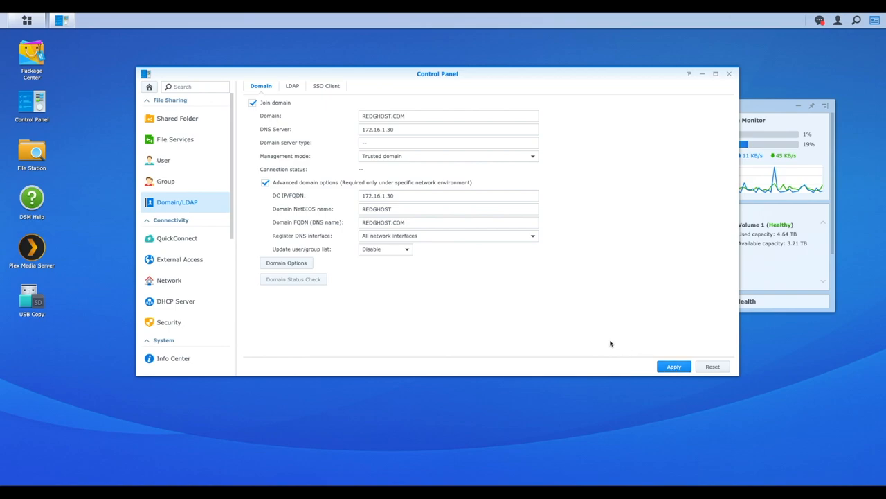
mouse_move(471, 271)
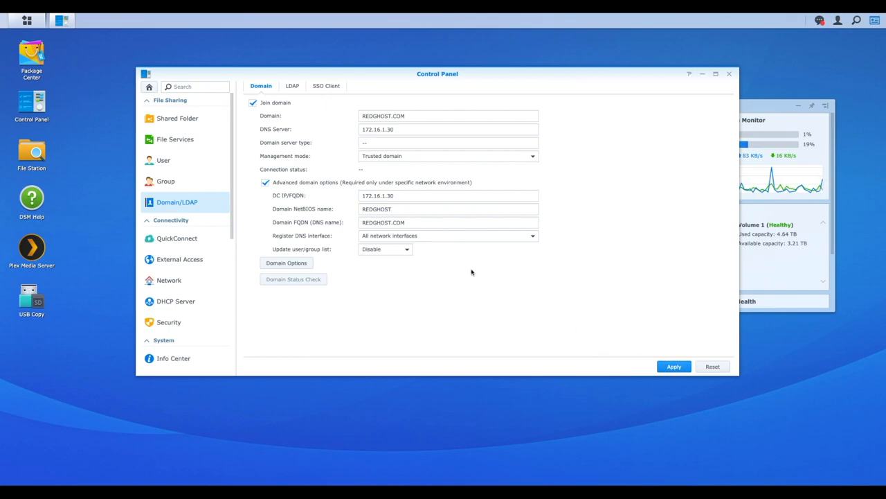
mouse_move(277, 186)
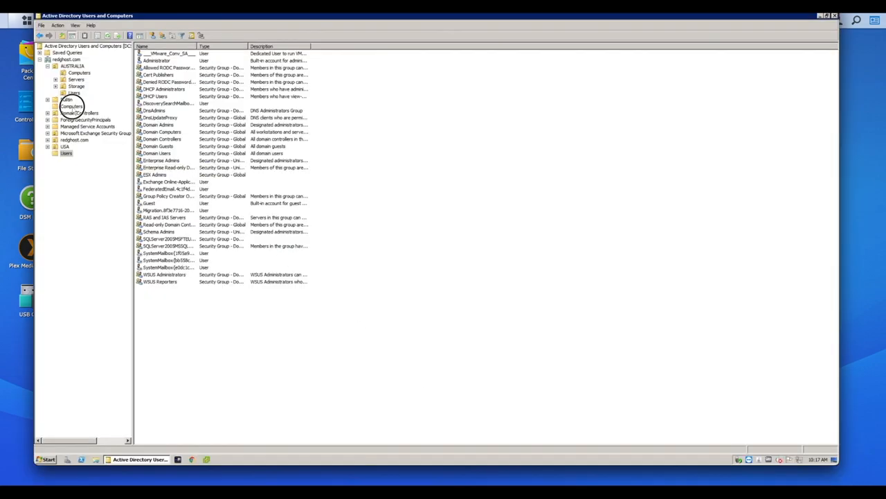
Review the domain's default Computers container and the Computers unit under AUSTRALIA
left_click(69, 105)
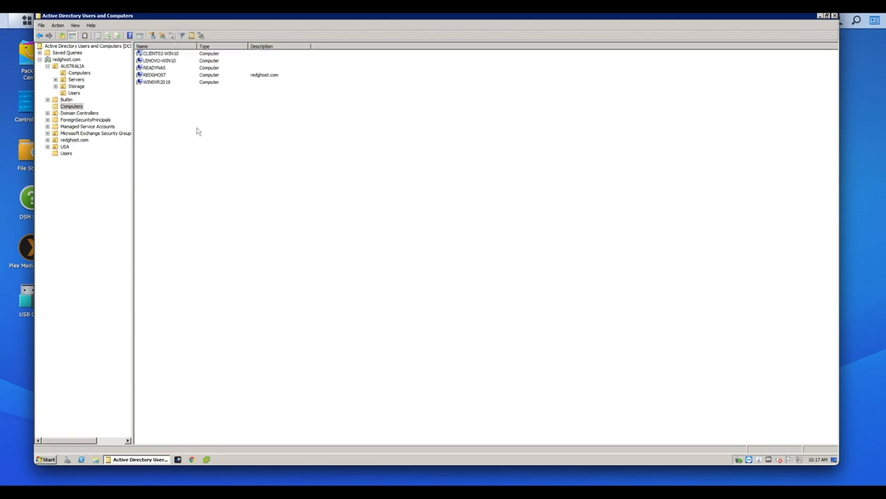
left_click(78, 74)
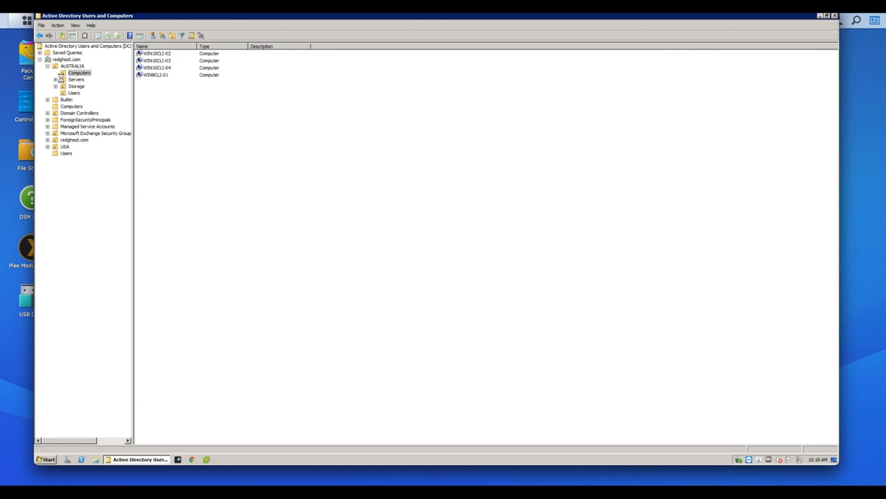
left_click(70, 69)
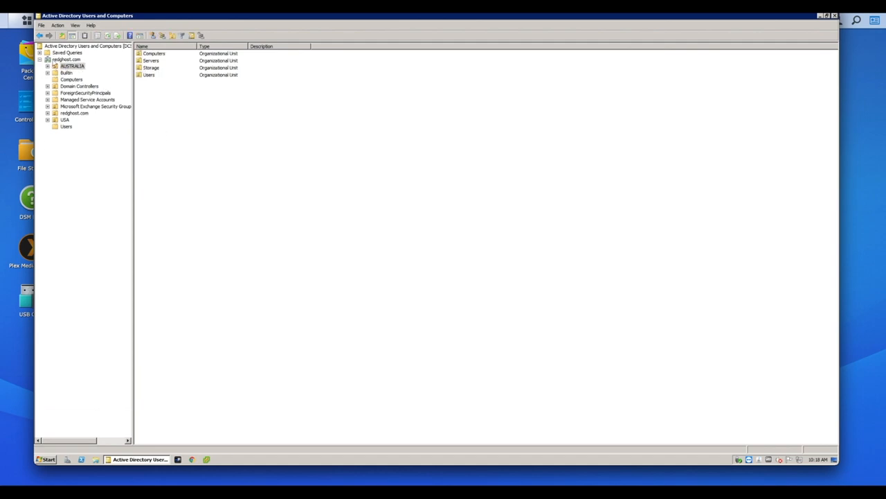
left_click(69, 78)
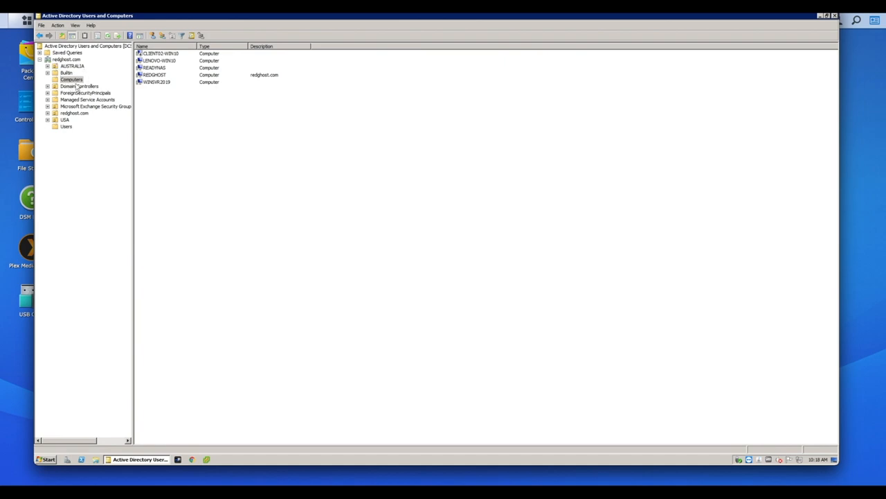
mouse_move(6, 94)
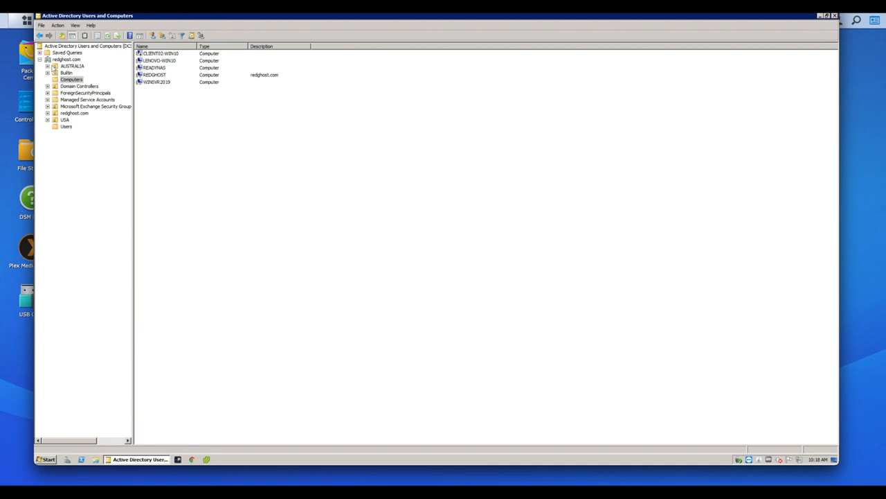
left_click(72, 73)
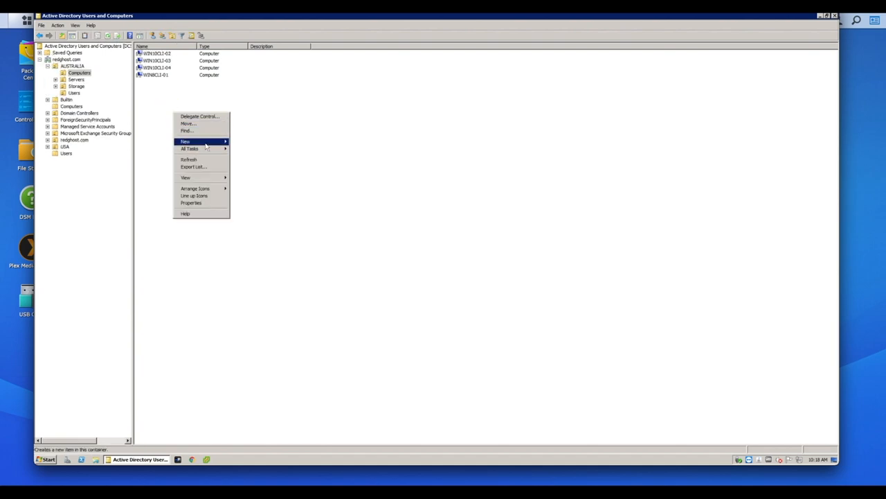
left_click(186, 141)
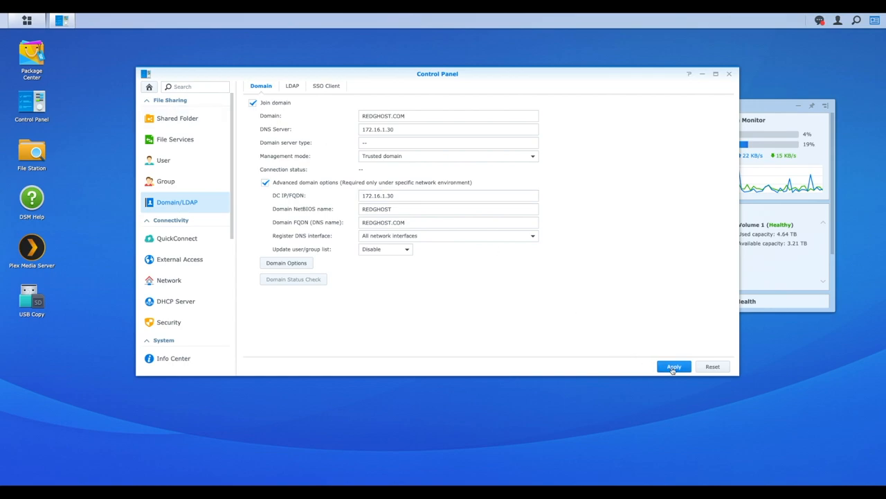
Apply the join settings with domain administrator 'emilio' and his password, reaching the time/DNS notes
left_click(674, 366)
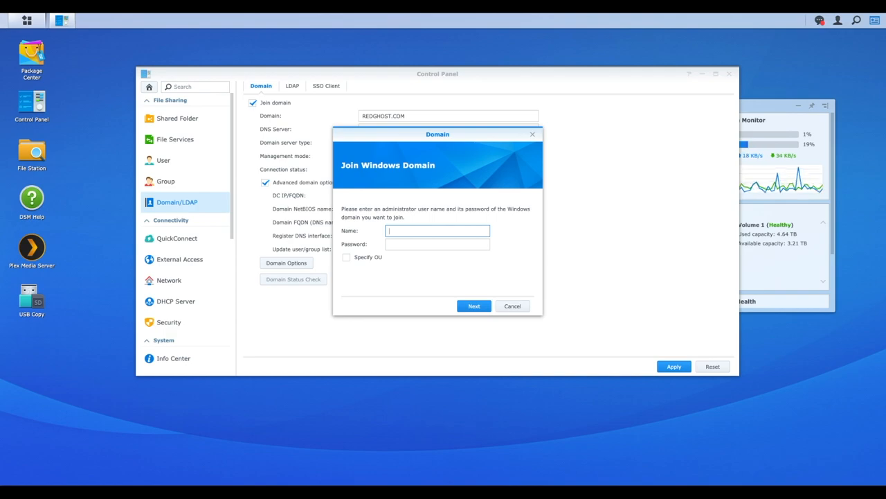
type("emilio")
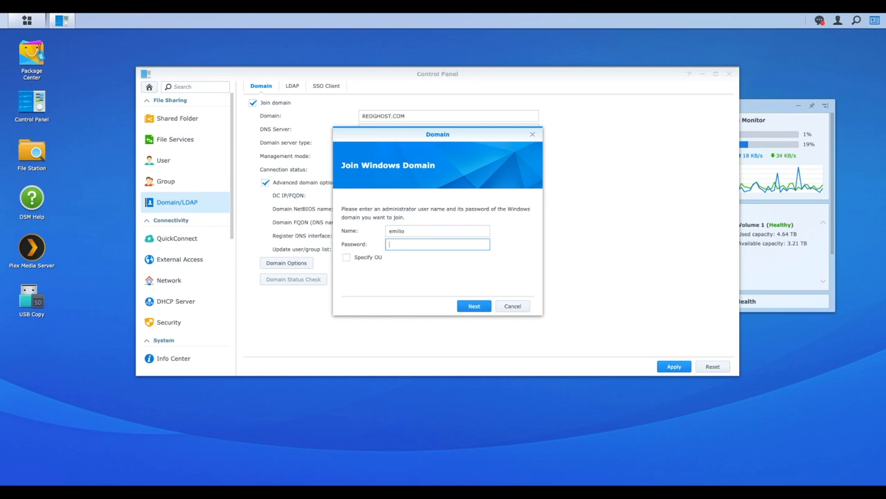
type("••")
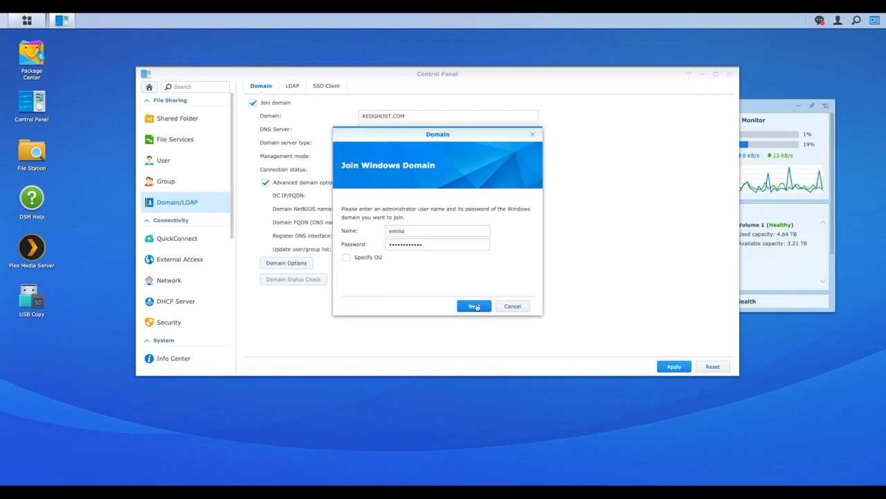
left_click(474, 307)
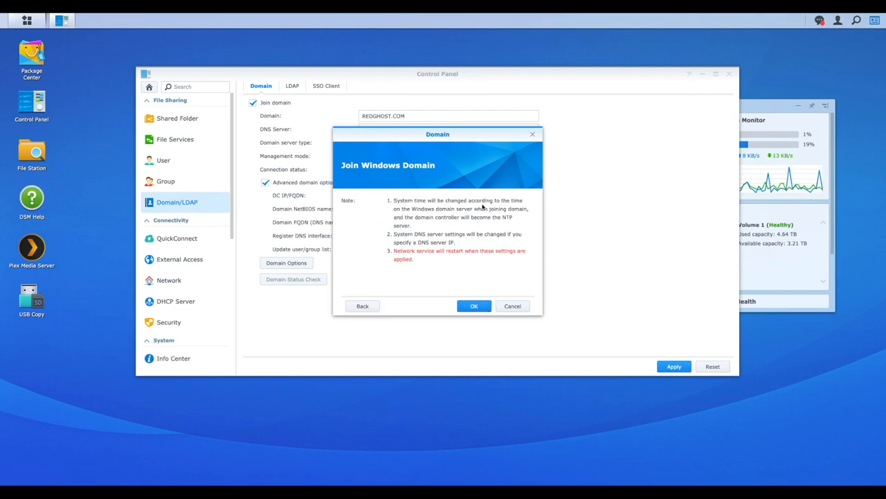
Confirm joining REDGHOST.COM and finish once every domain status check passes
left_click(474, 306)
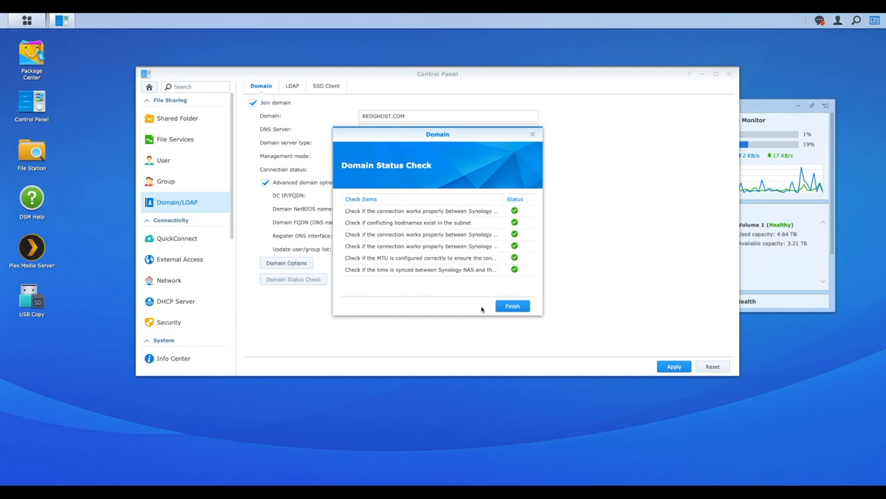
mouse_move(308, 137)
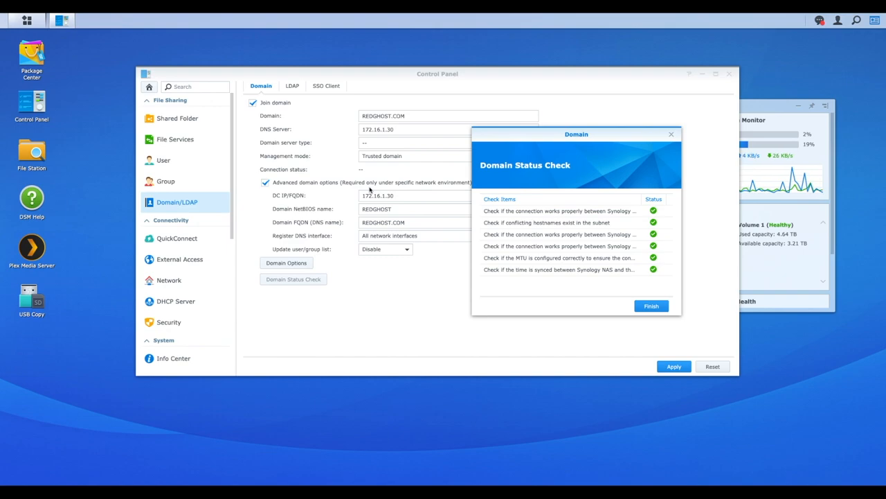
mouse_move(545, 136)
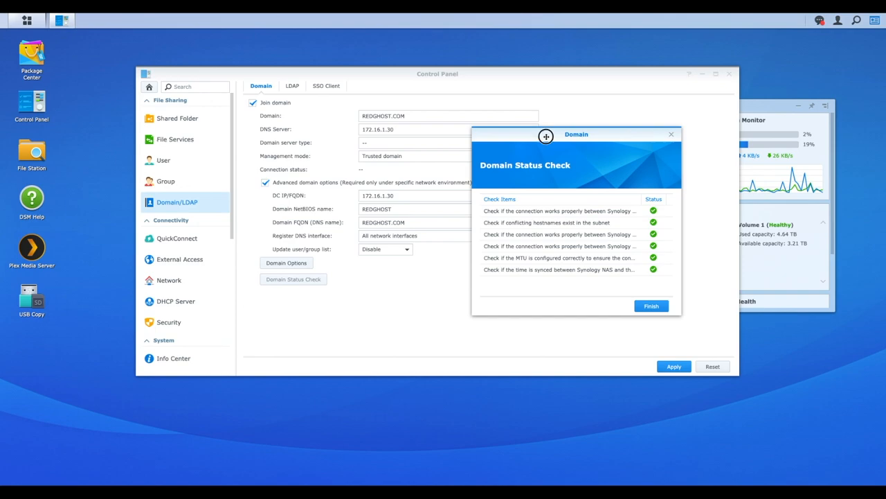
left_click_drag(545, 136, 461, 118)
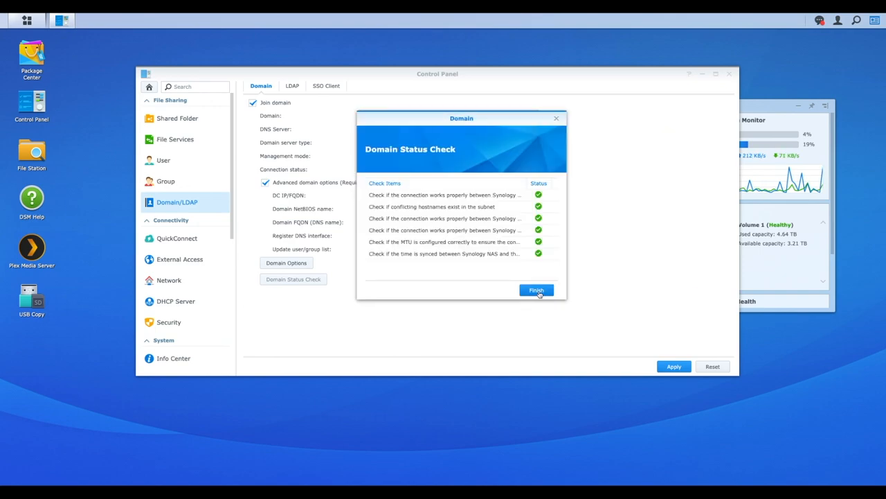
left_click(536, 290)
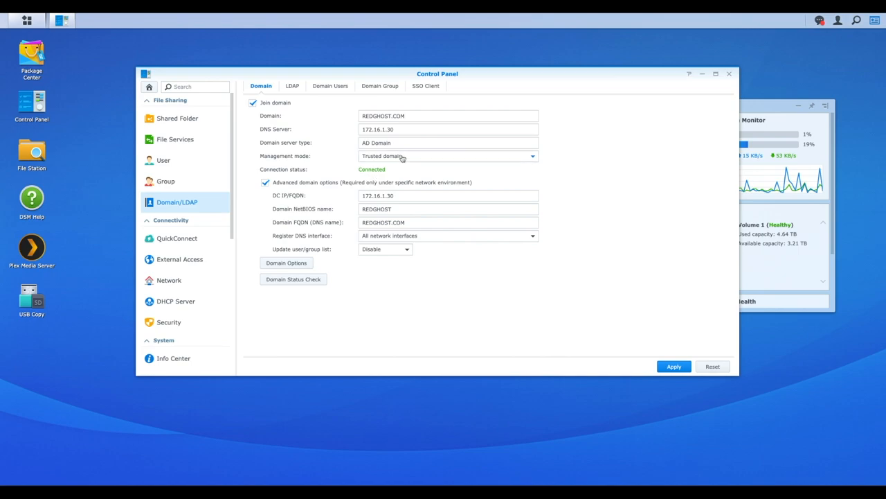
mouse_move(388, 146)
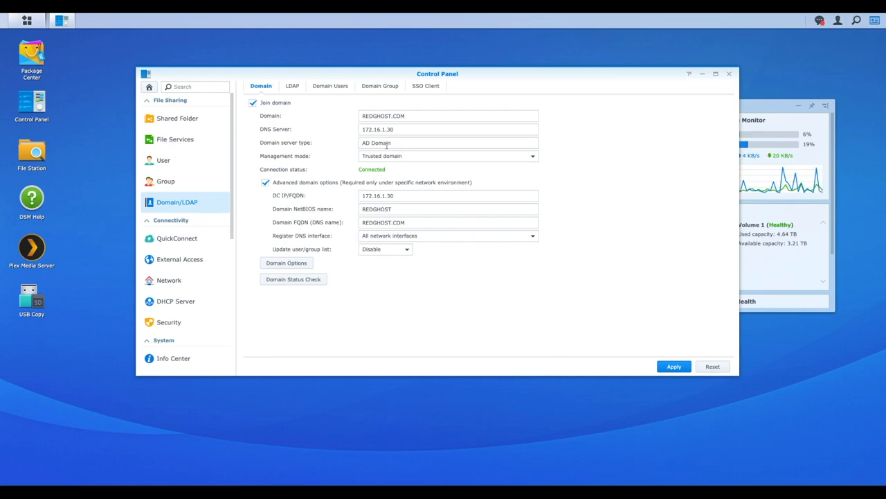
mouse_move(333, 82)
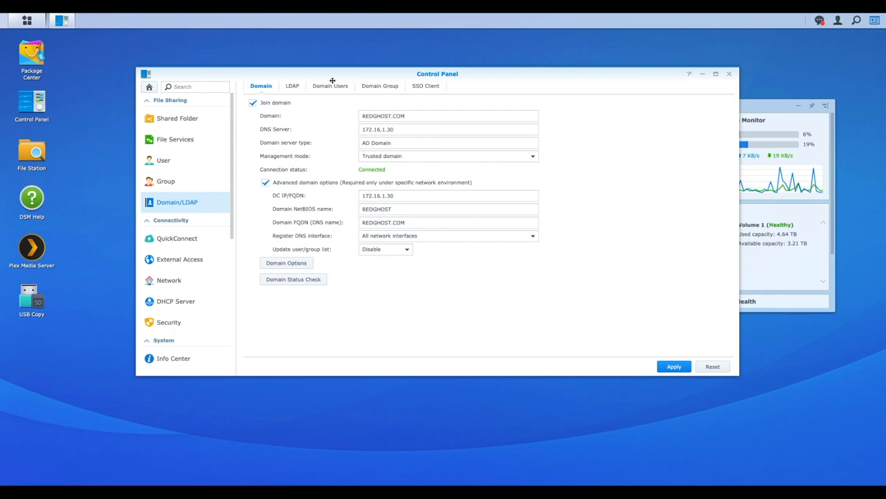
mouse_move(346, 142)
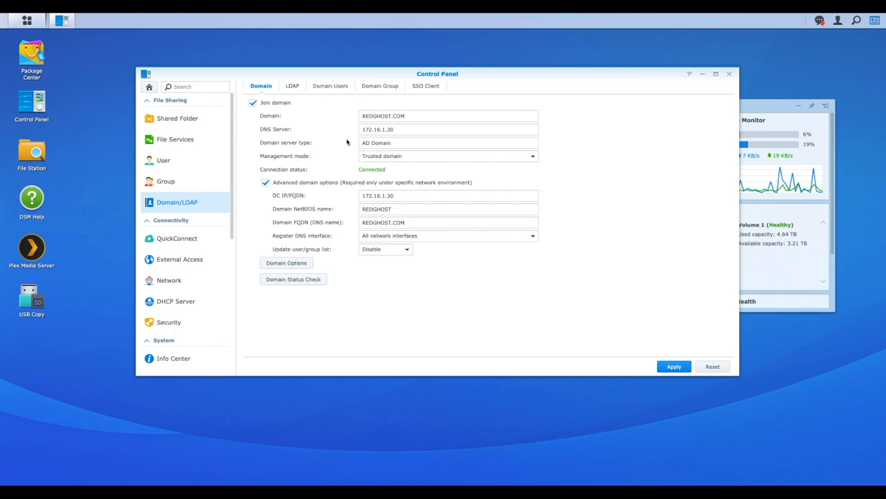
mouse_move(323, 99)
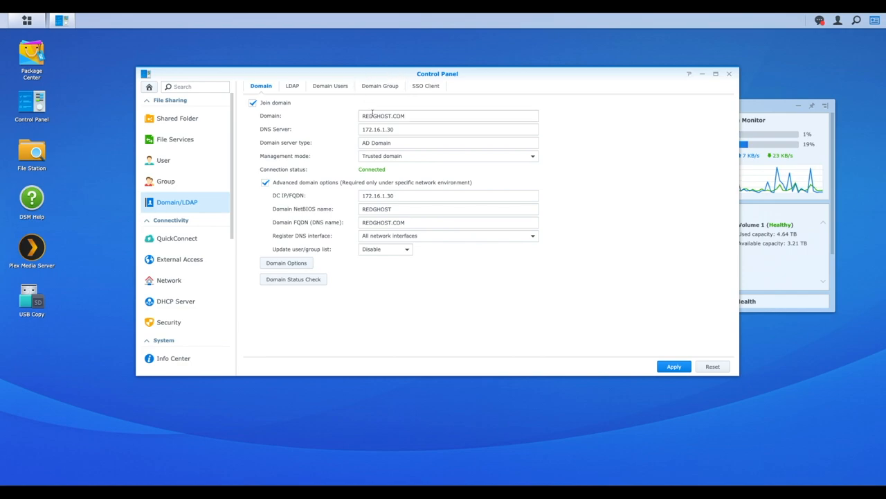
mouse_move(330, 91)
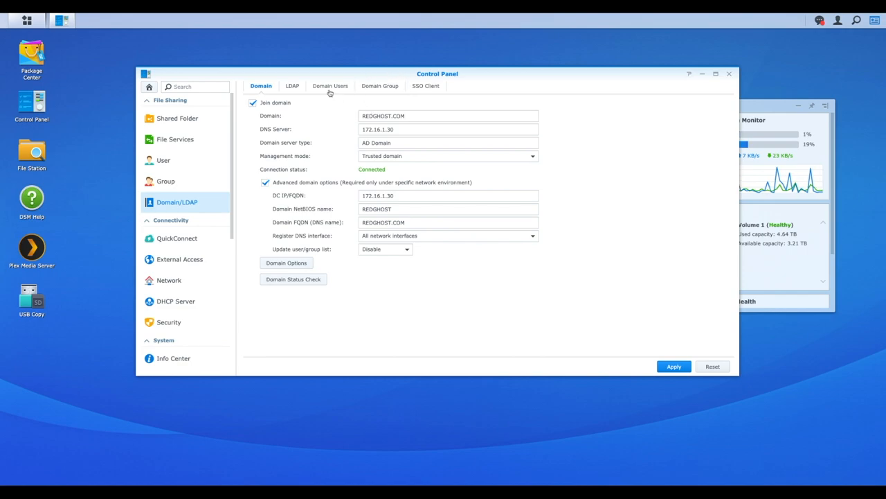
Show the Domain Users list, which starts updating from the joined domain
left_click(330, 86)
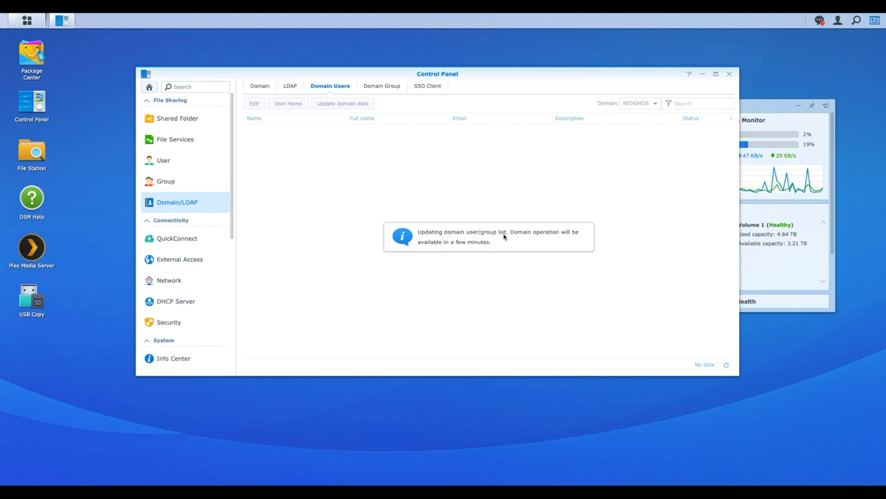
mouse_move(473, 250)
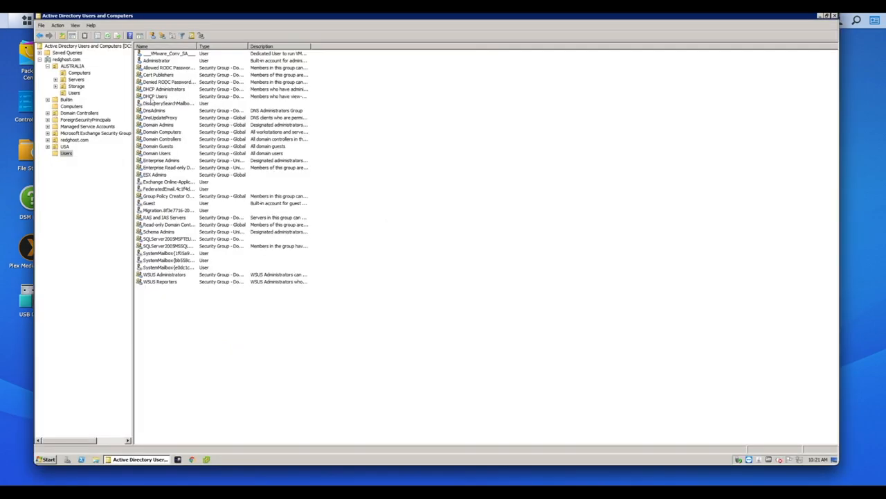
List the four user accounts in the AUSTRALIA unit's Users container
left_click(69, 90)
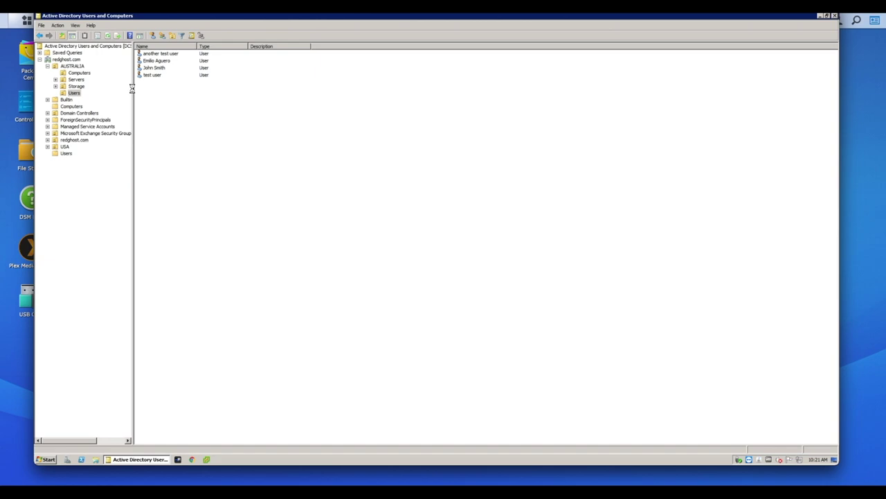
mouse_move(100, 91)
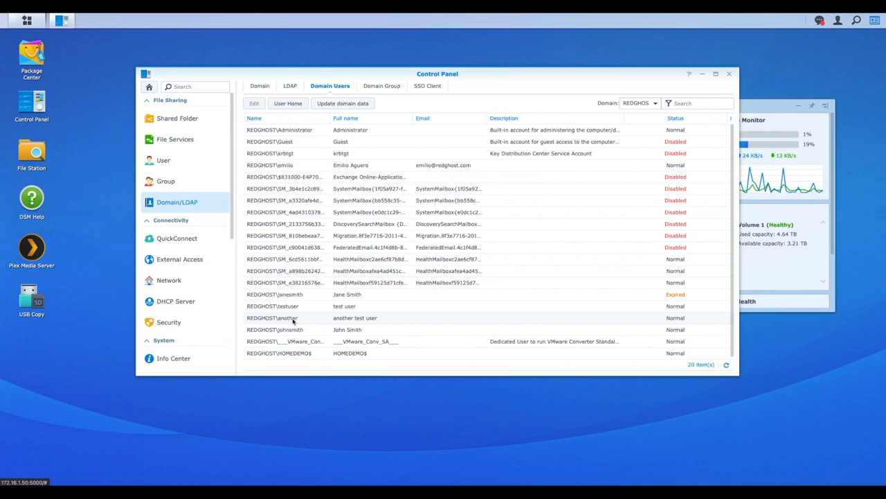
Switch from the loaded REDGHOST user list to the Domain Group list of 45 groups
left_click(380, 86)
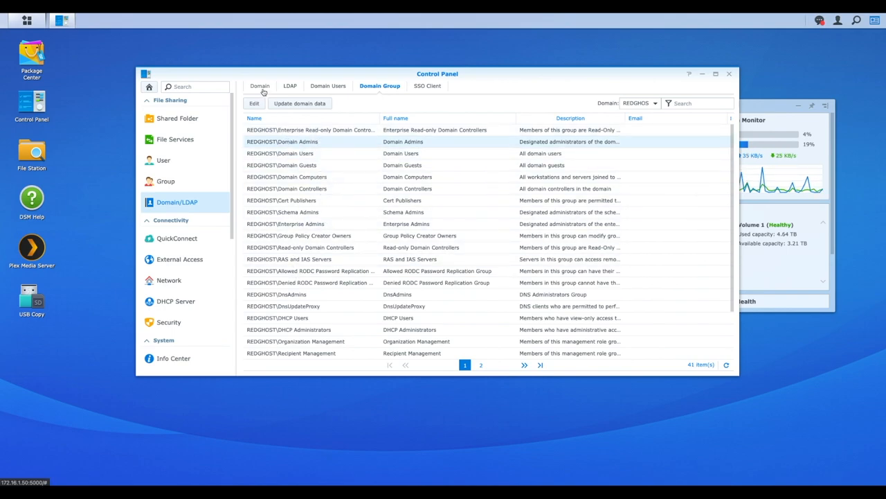
Switch from the DSM Domain tab back to Active Directory Users and Computers
left_click(261, 86)
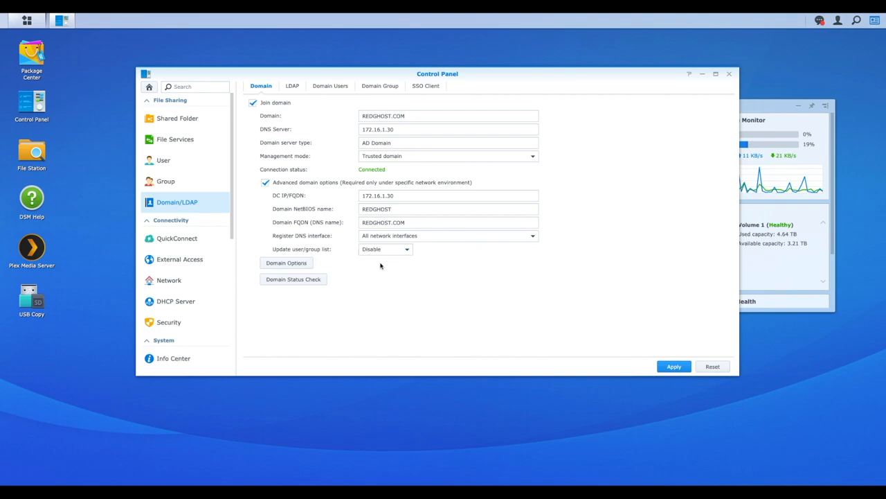
left_click(405, 250)
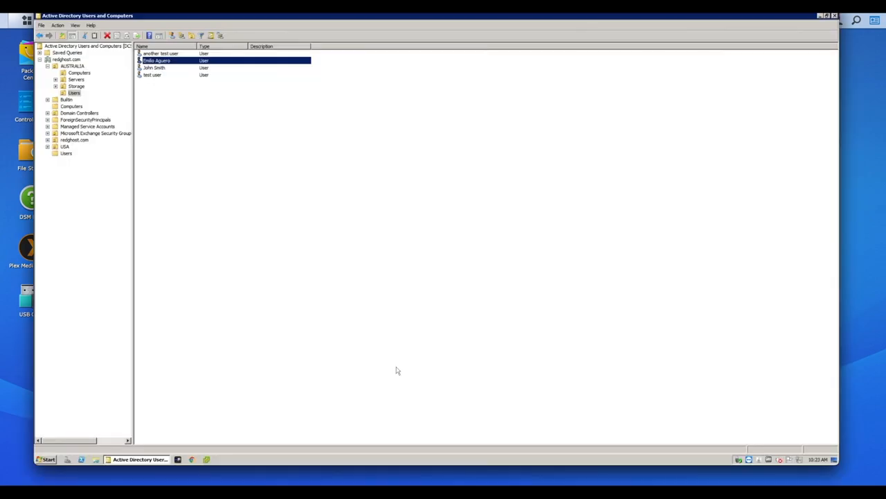
Bring up the context menu for the AUSTRALIA unit's Users container
right_click(397, 369)
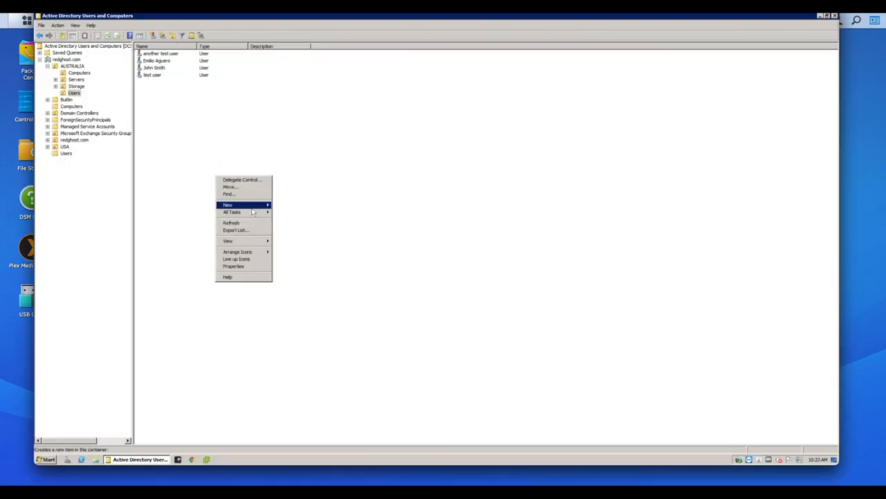
mouse_move(242, 205)
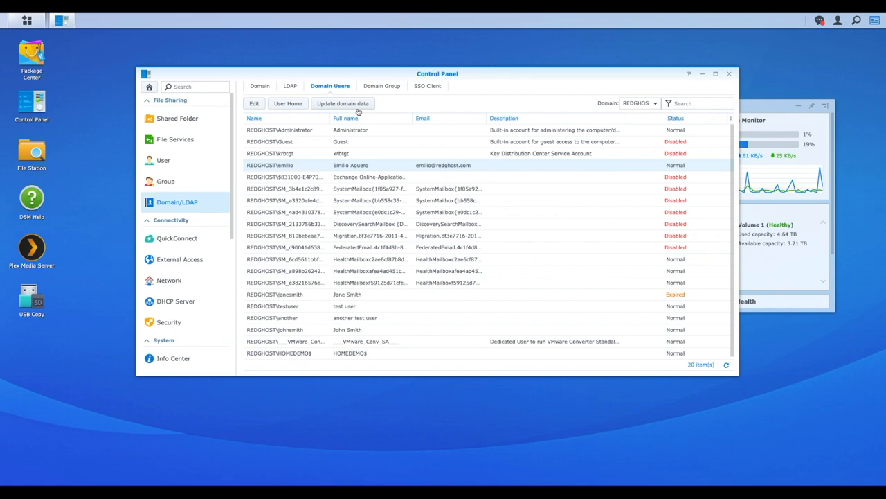
Set Update user/group list to Daily (Every 1 hours) and show the Domain Group list
left_click(260, 86)
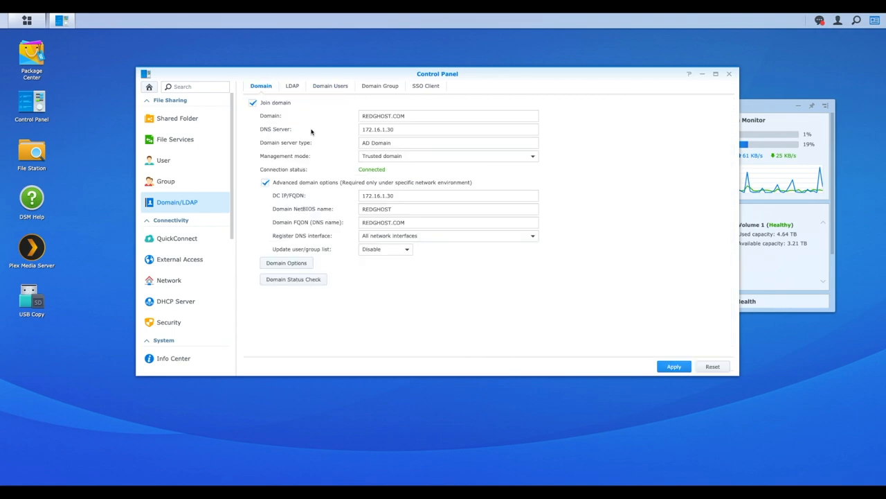
left_click(405, 249)
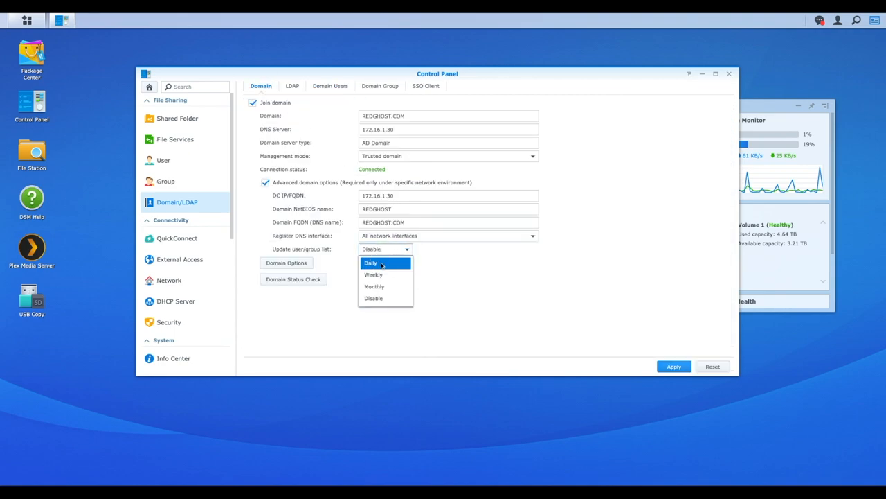
left_click(371, 264)
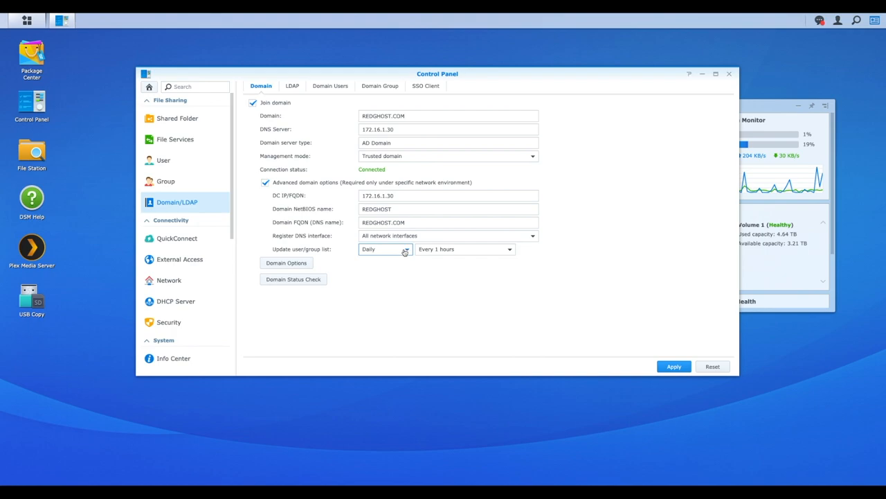
left_click(379, 86)
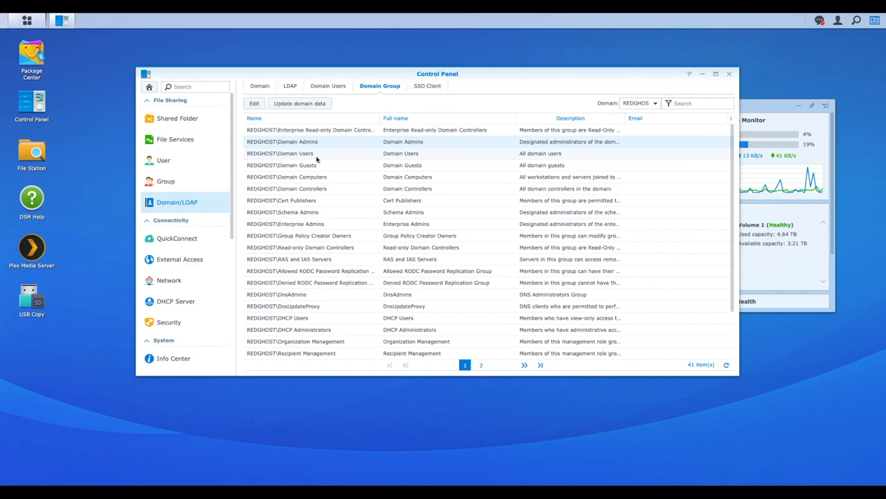
Check the Domain Users list, then show the 45 REDGHOST domain groups again
left_click(330, 86)
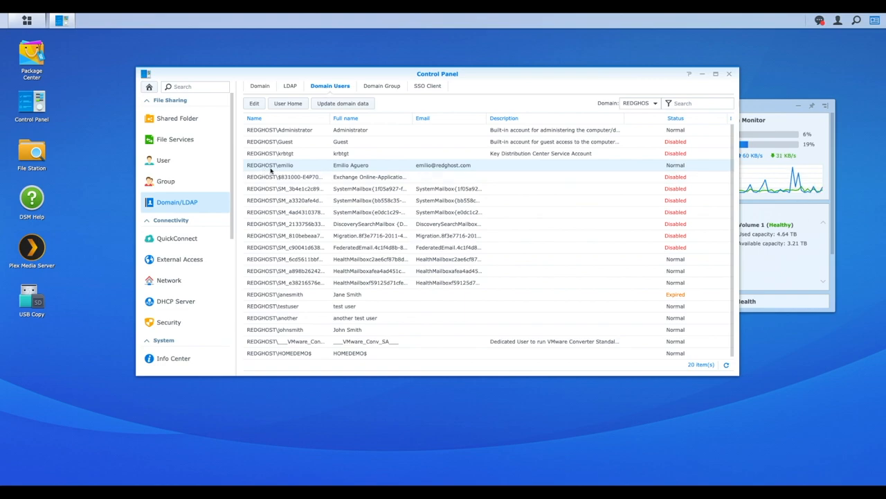
left_click(381, 85)
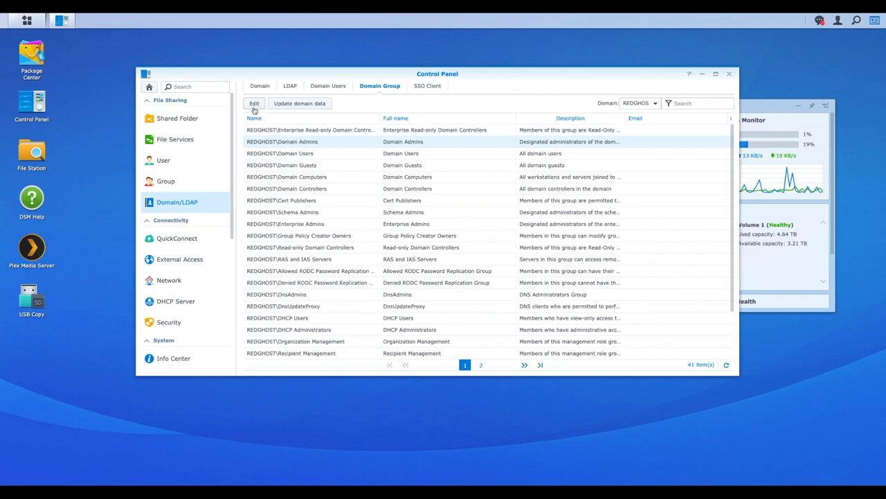
Grant Domain Admins Read/Write on all shared folders and Allow on all applications, then save
left_click(255, 102)
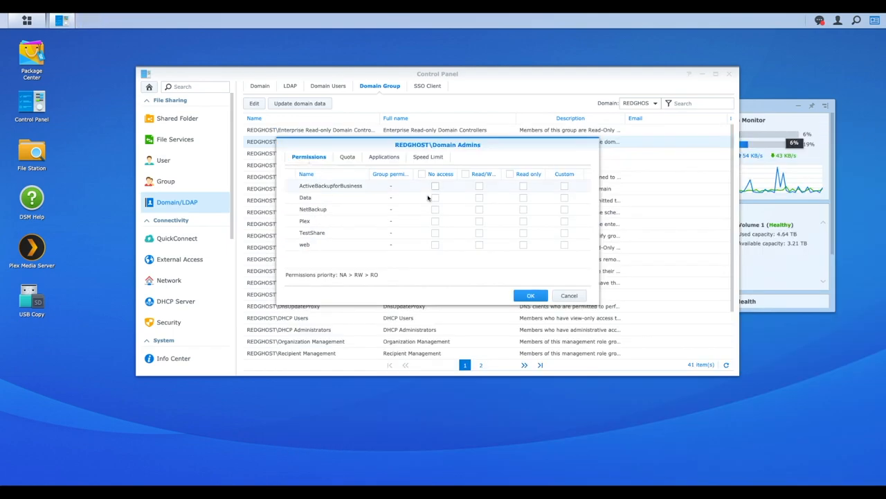
left_click(471, 175)
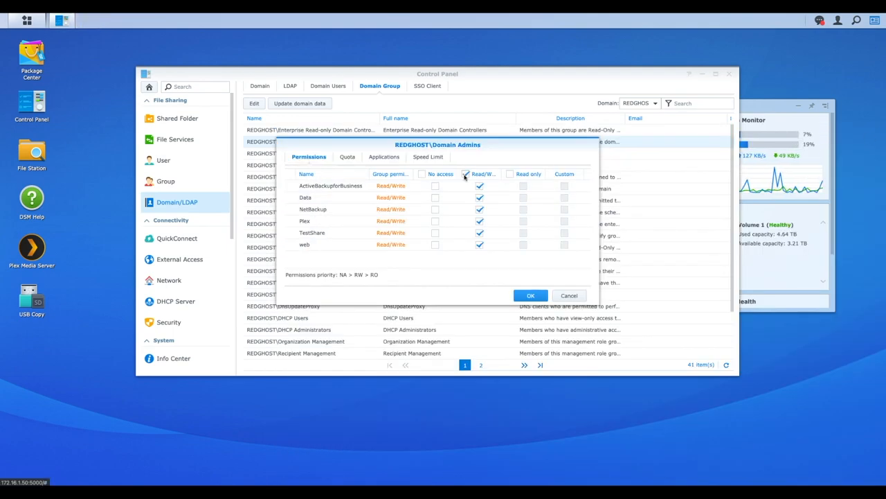
left_click(382, 156)
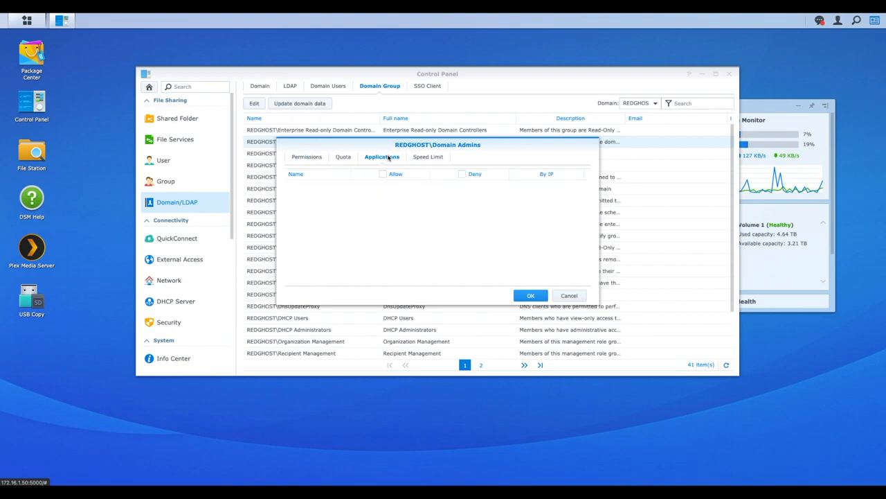
left_click(384, 175)
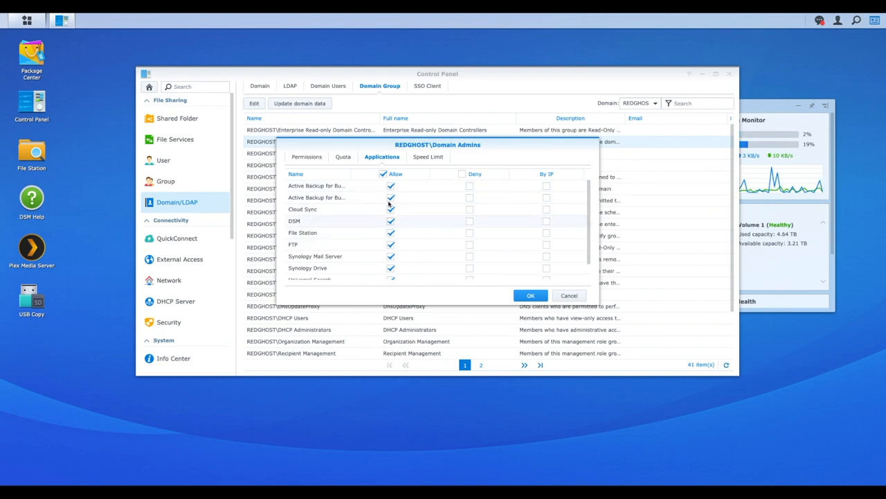
left_click(306, 157)
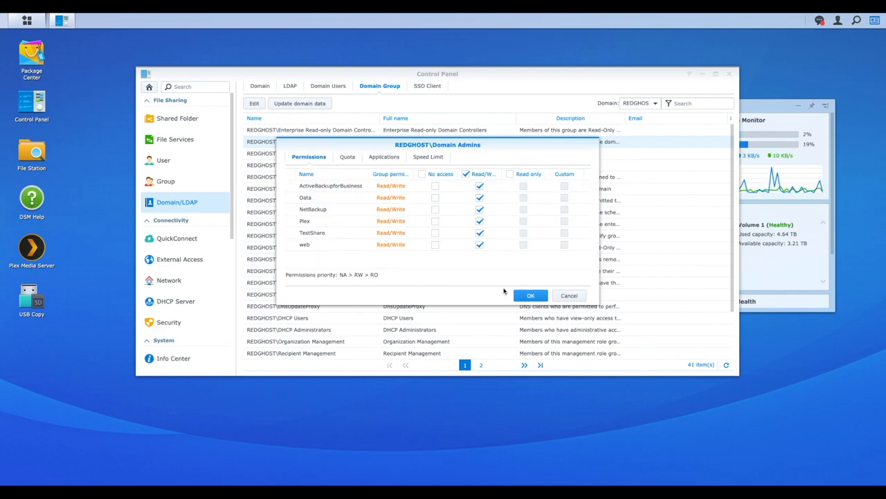
left_click(531, 295)
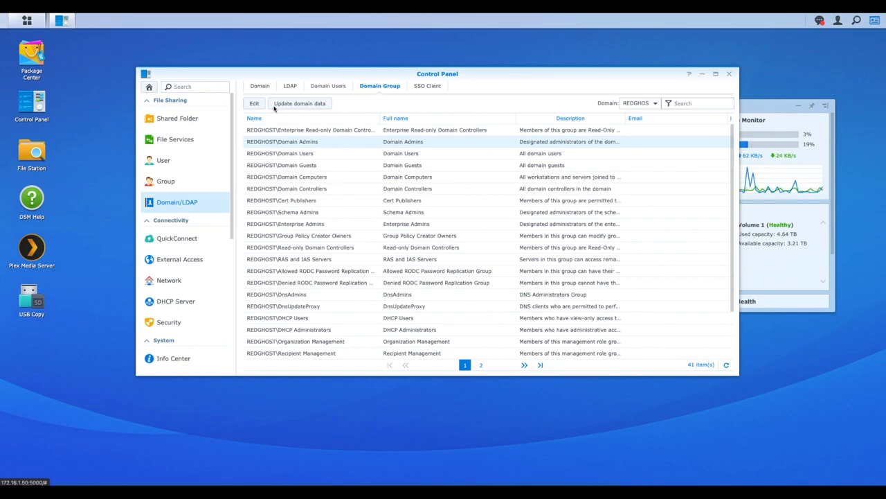
In Domain Options, go to Domain Administrators and start adding administrator groups
left_click(260, 86)
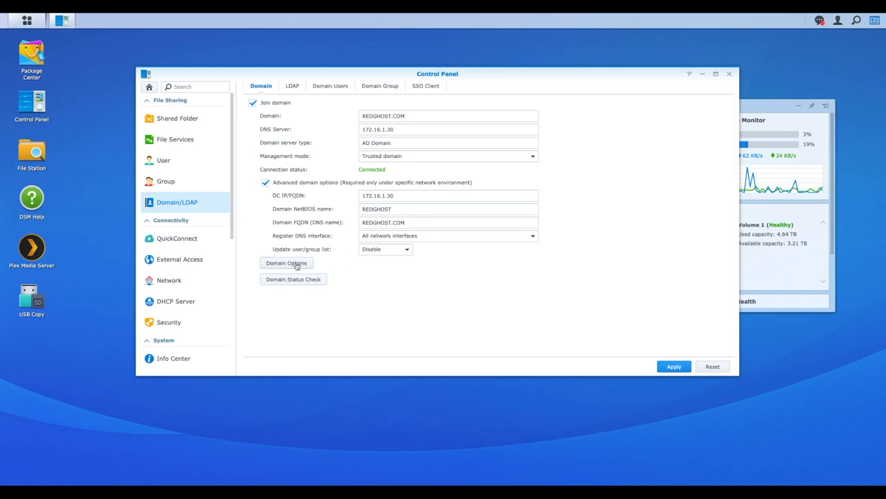
left_click(286, 264)
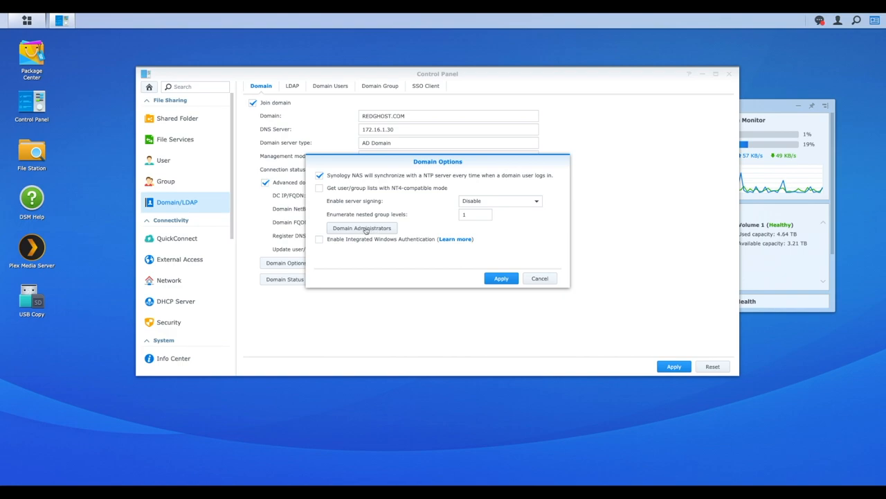
left_click(360, 227)
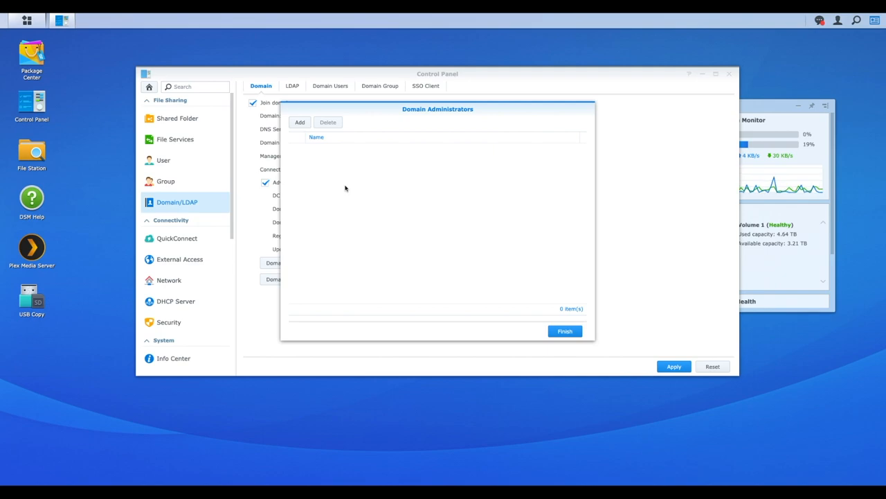
left_click(299, 122)
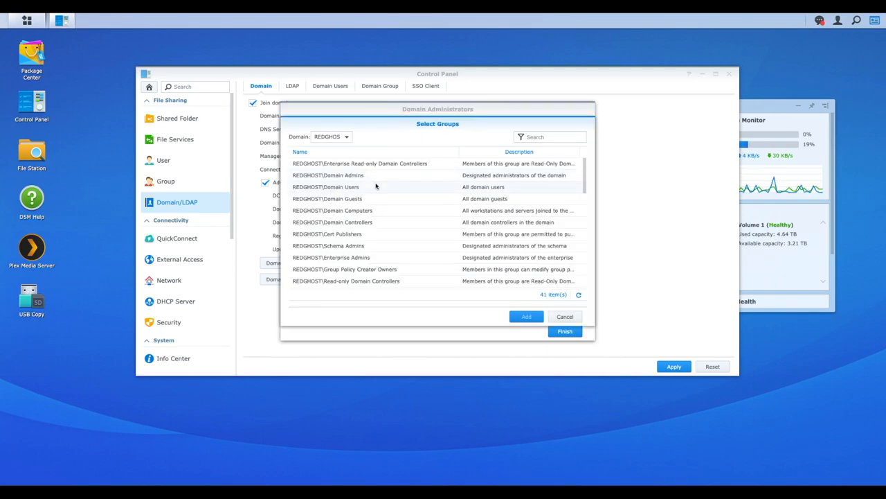
Add Domain Admins and Enterprise Admins as NAS administrators and apply the domain options
left_click(341, 175)
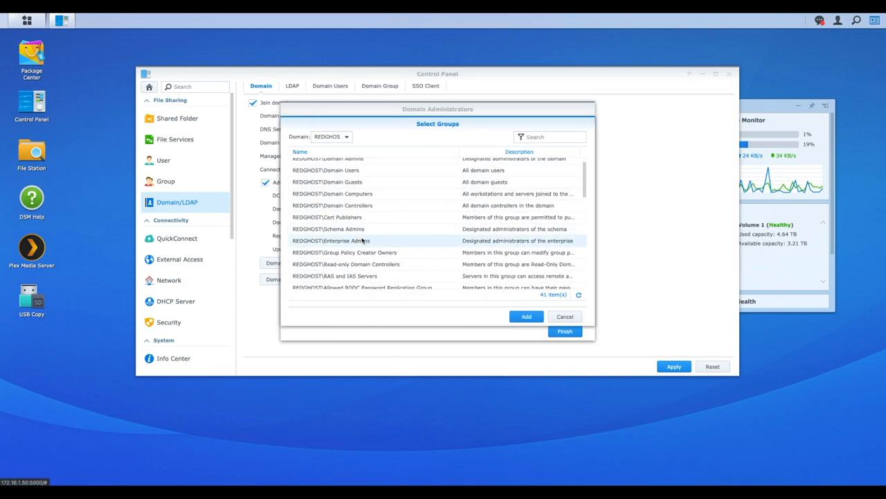
left_click(527, 316)
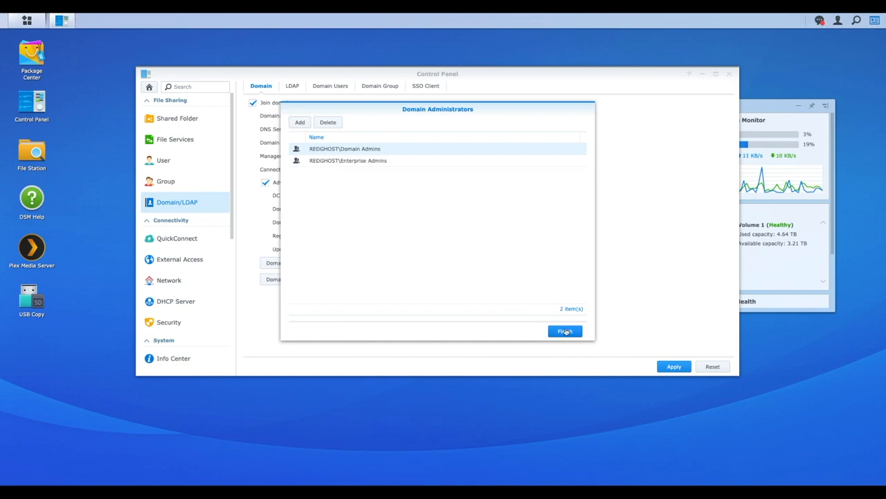
left_click(565, 329)
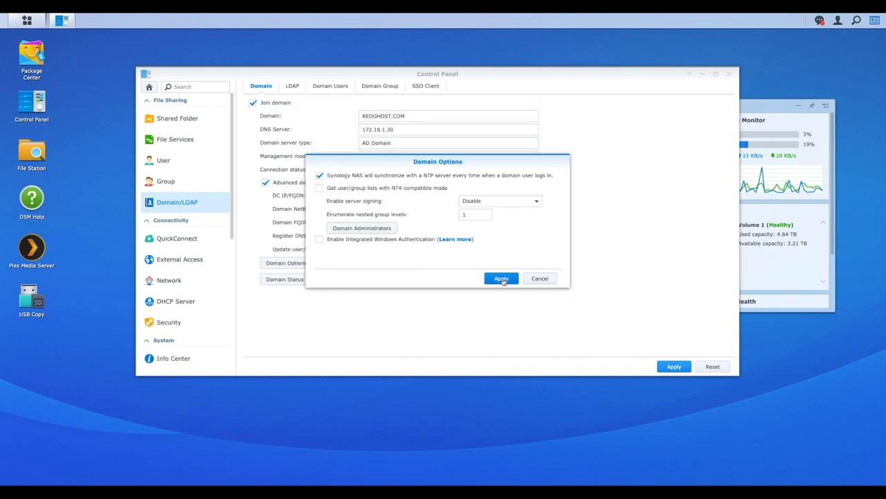
left_click(501, 278)
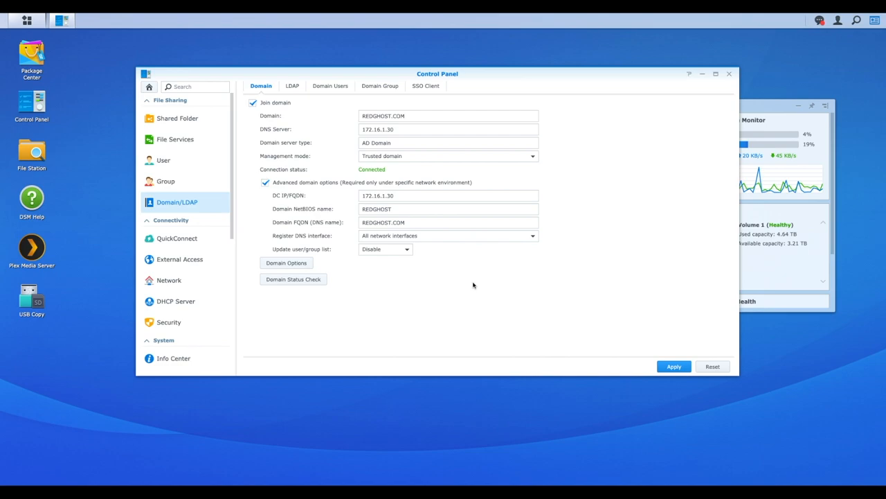
mouse_move(686, 346)
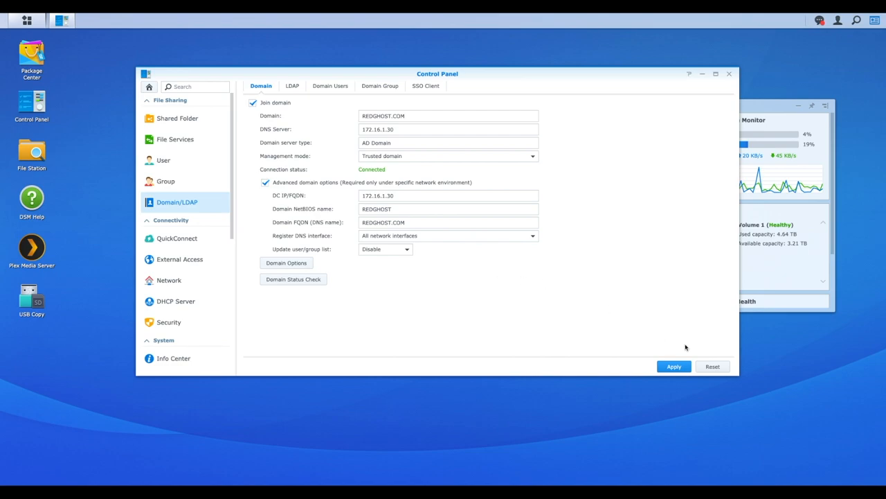
Recheck the Domain Users, Domain Group and Domain tabs, then close Control Panel
left_click(330, 86)
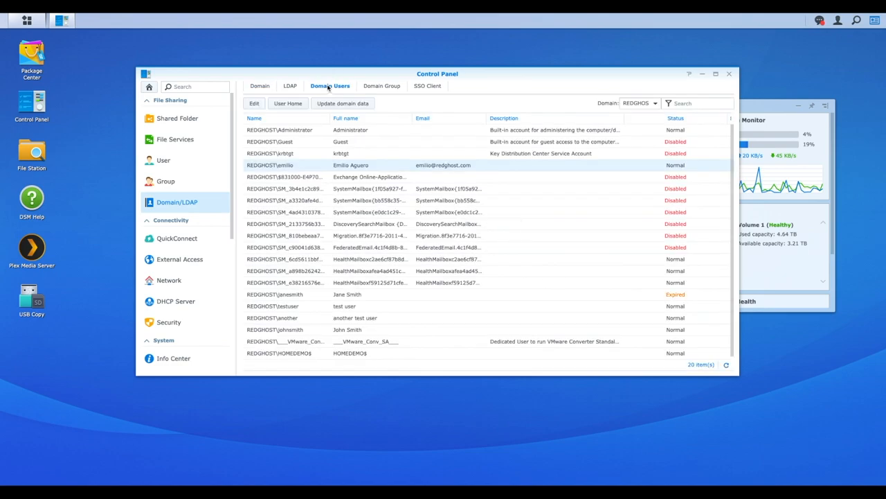
left_click(379, 86)
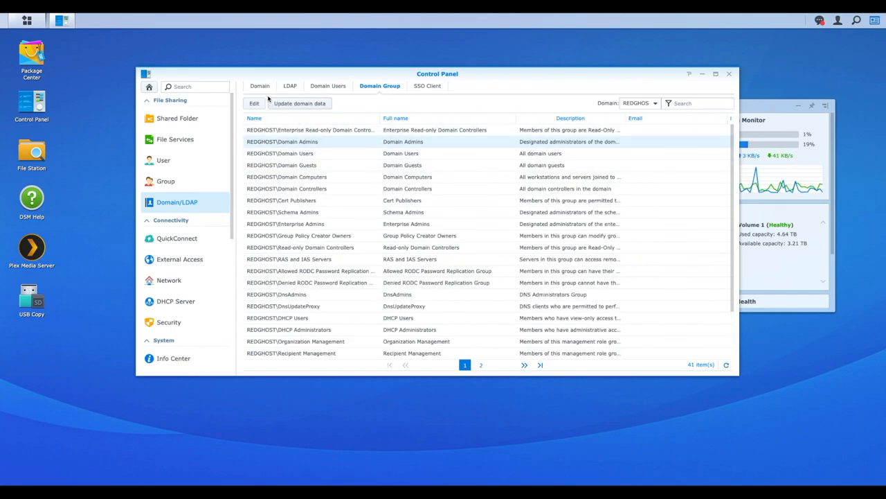
left_click(260, 86)
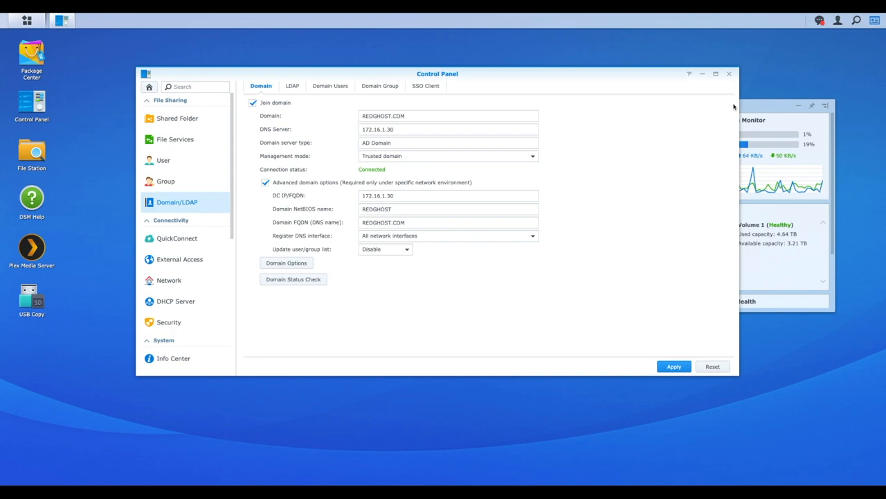
left_click(836, 21)
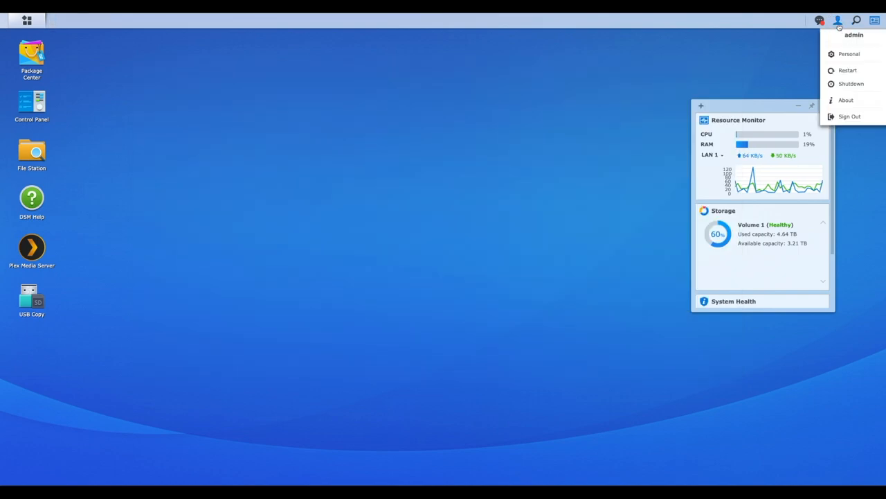
Sign out of admin and sign in as domain user 'emilio'
left_click(850, 117)
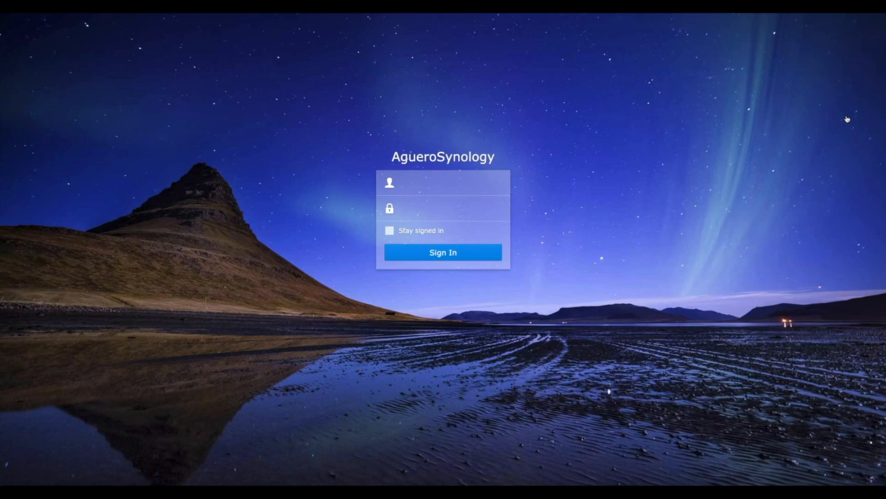
type("emilio")
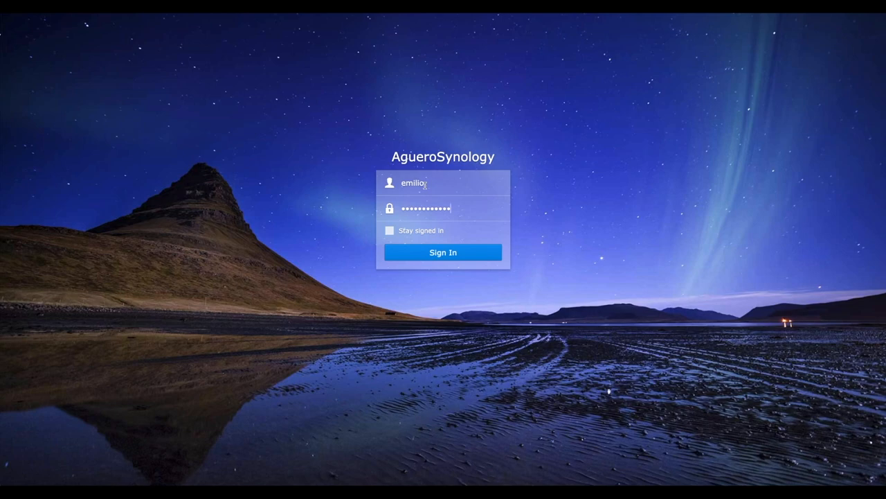
left_click(443, 252)
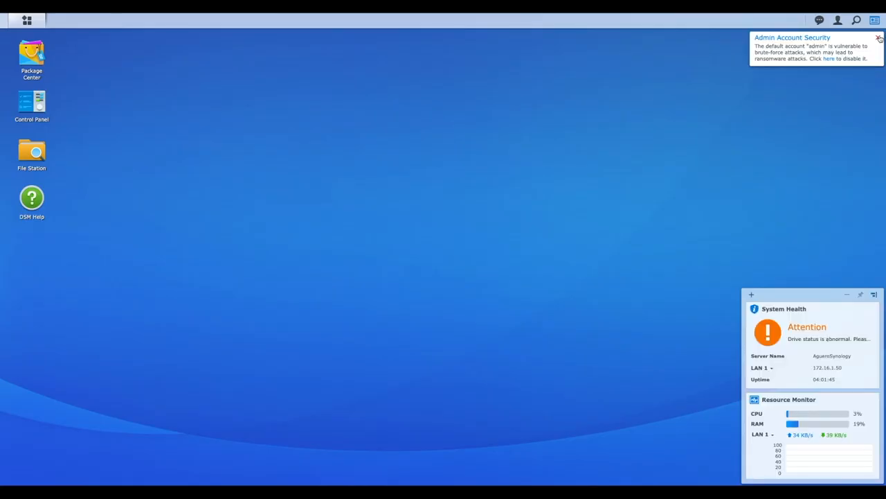
Dismiss the Admin Account Security notification on emilio's desktop
left_click(878, 36)
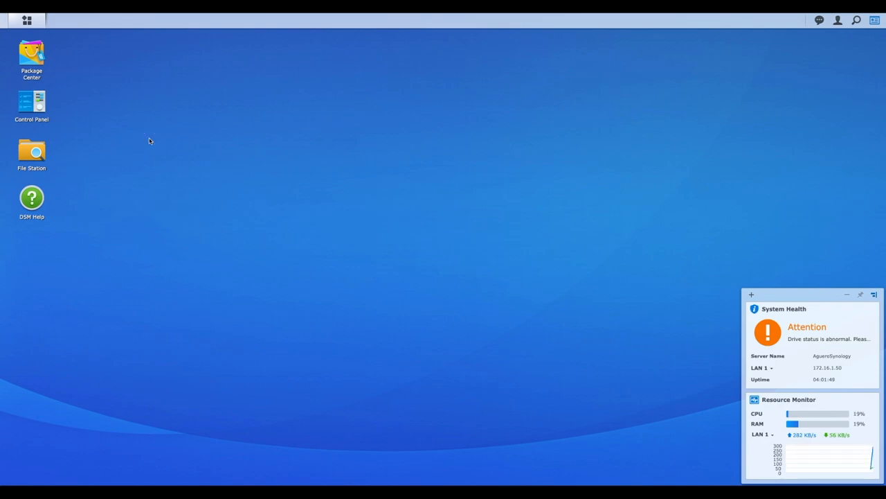
mouse_move(32, 14)
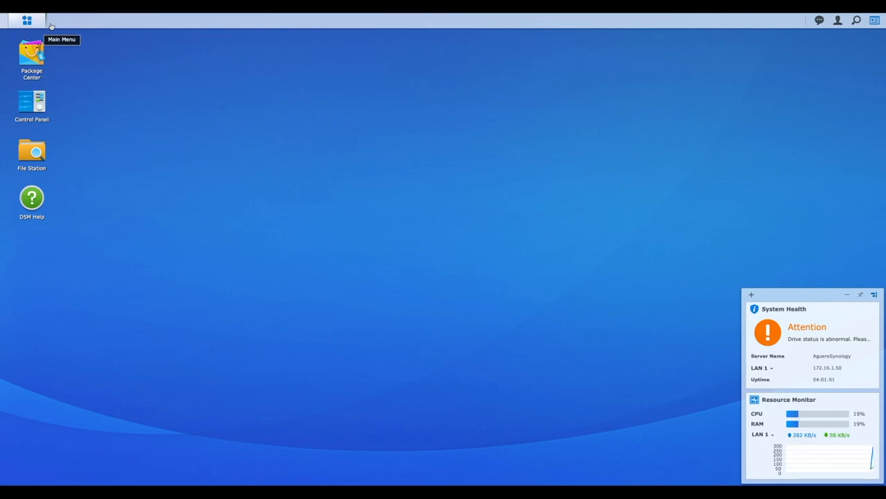
mouse_move(69, 88)
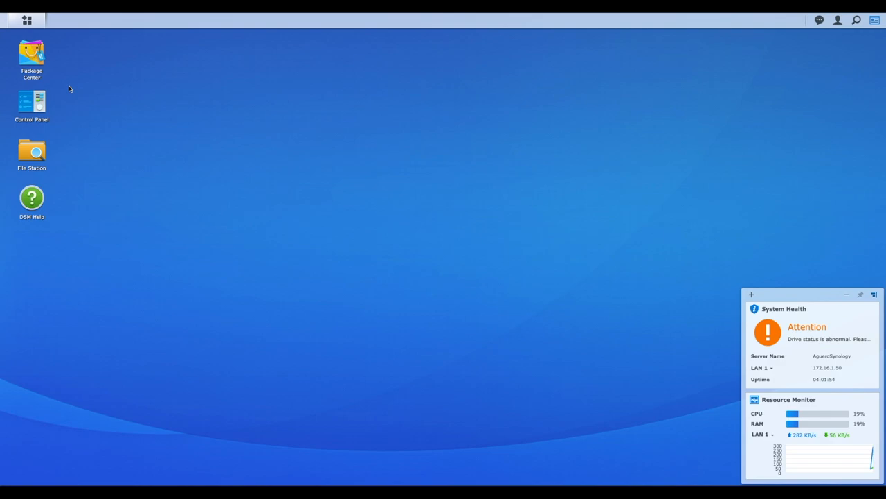